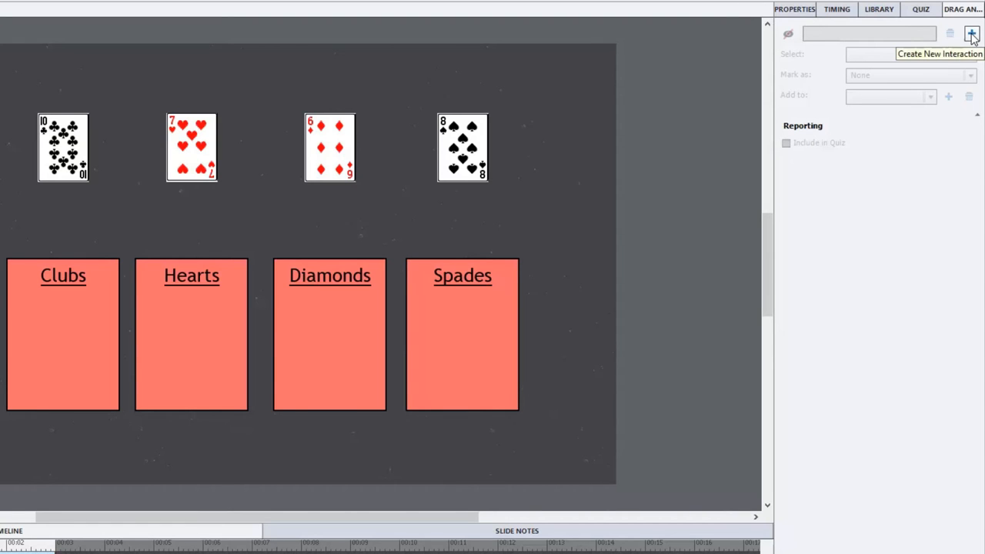
- Create a new drag-and-drop interaction and place its Submit button below the Spades box
click(973, 34)
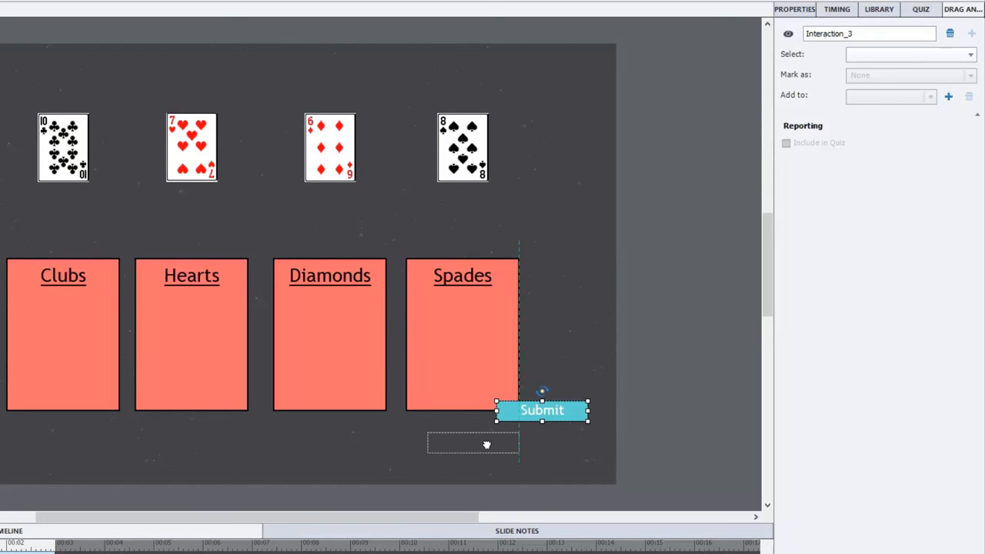
drag(542, 409, 474, 442)
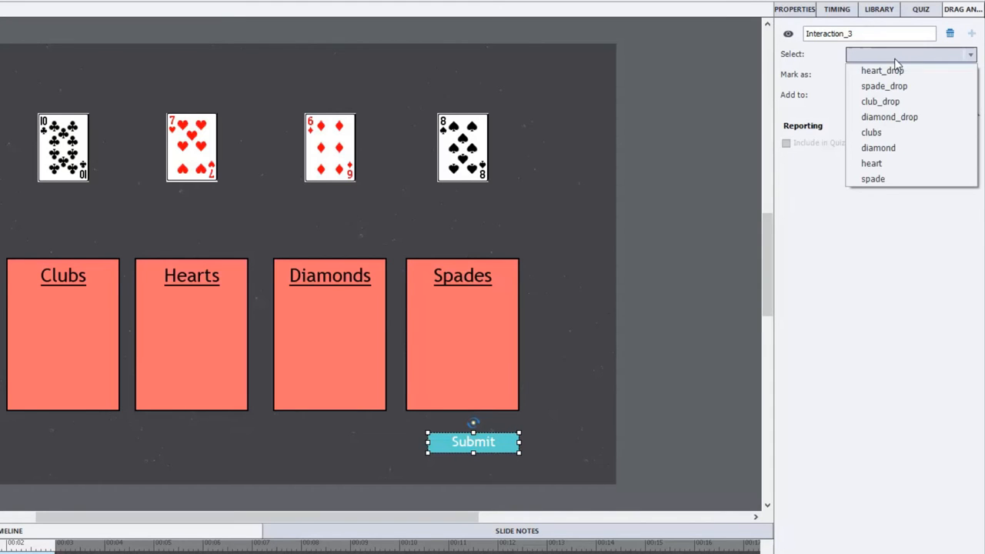
mouse_move(881, 71)
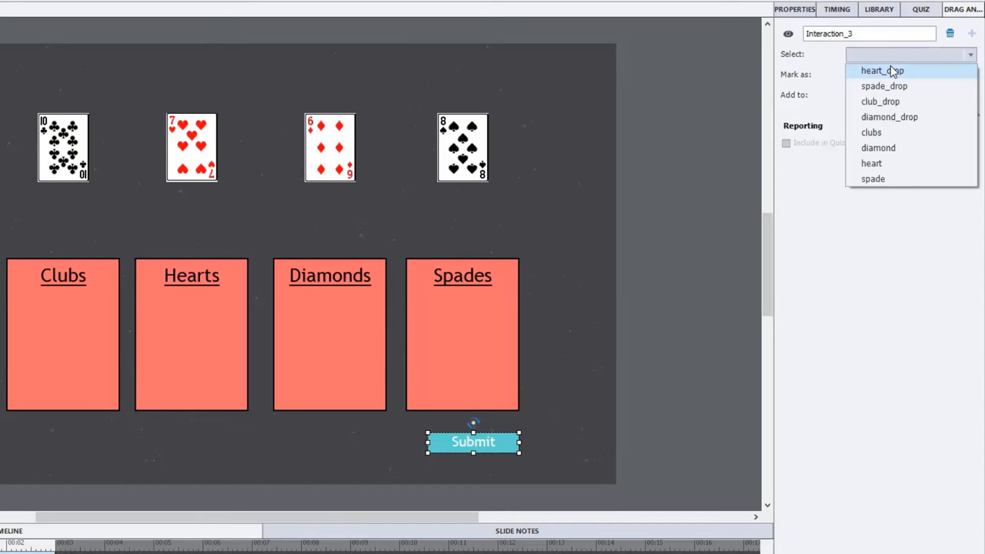
- Mark the clubs and heart cards as drag sources
click(871, 133)
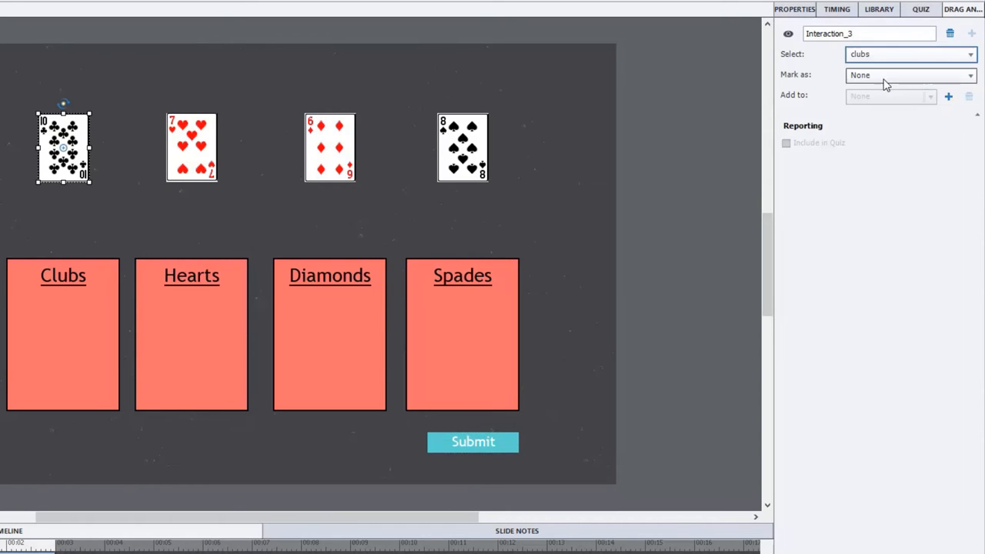
click(911, 74)
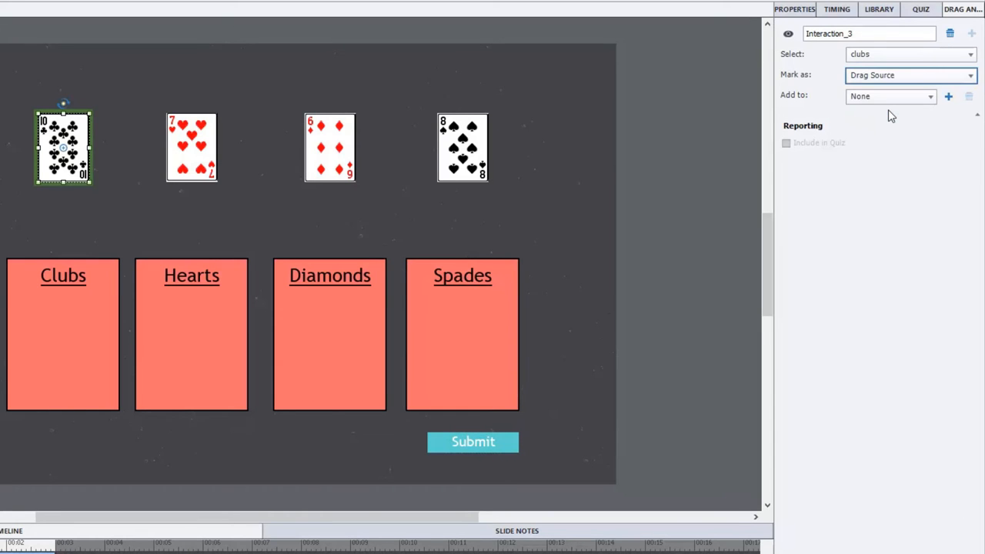
click(911, 54)
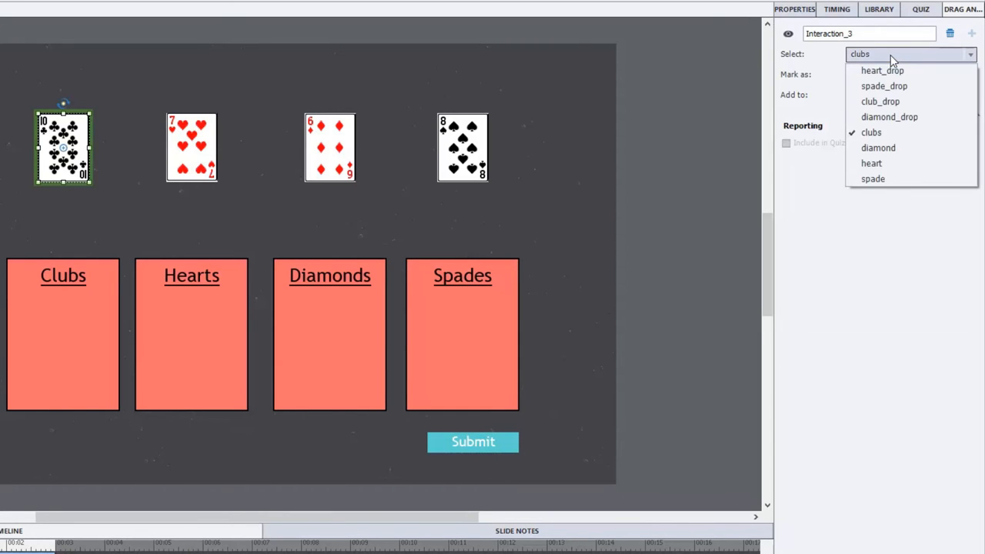
click(871, 163)
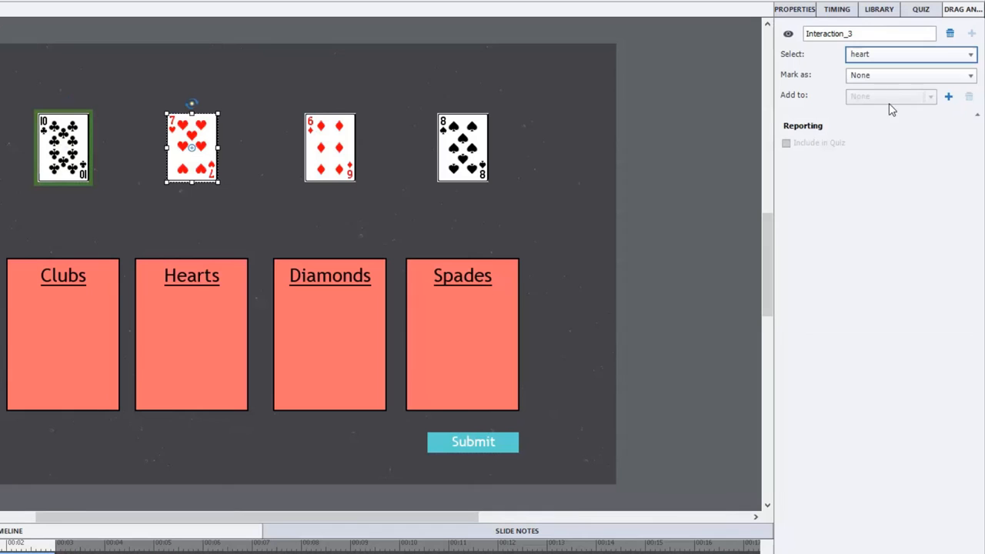
click(911, 73)
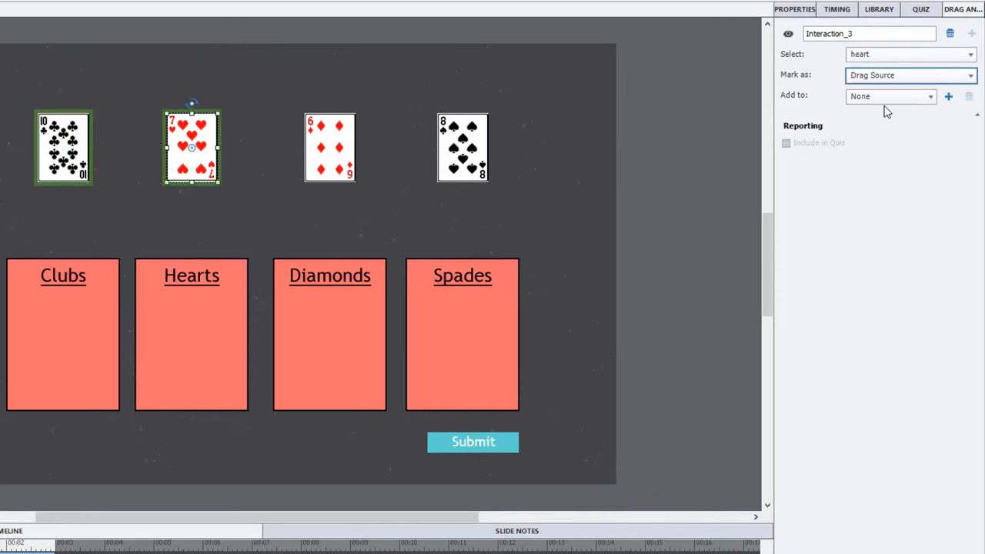
- Mark the diamond and spade cards as drag sources and select the Hearts drop box
click(911, 54)
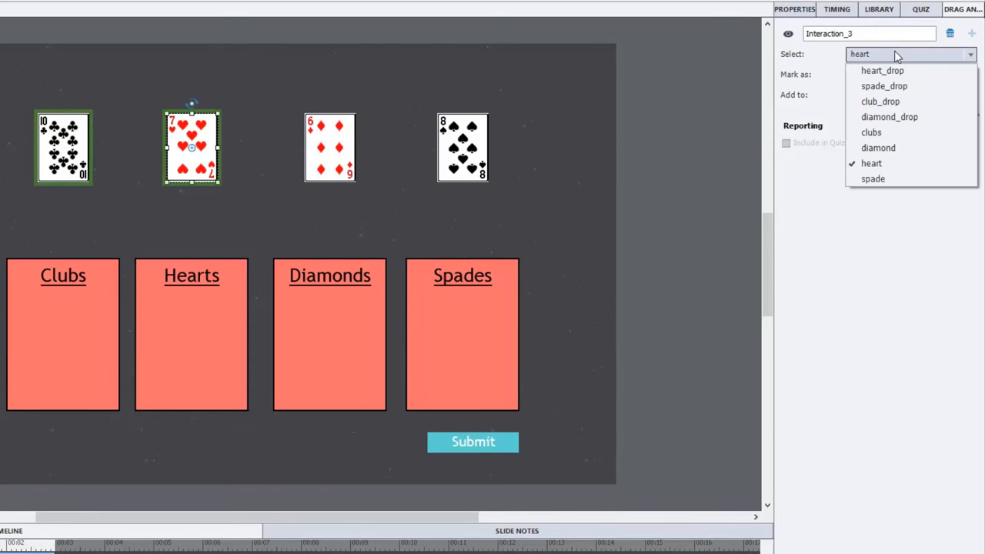
mouse_move(877, 147)
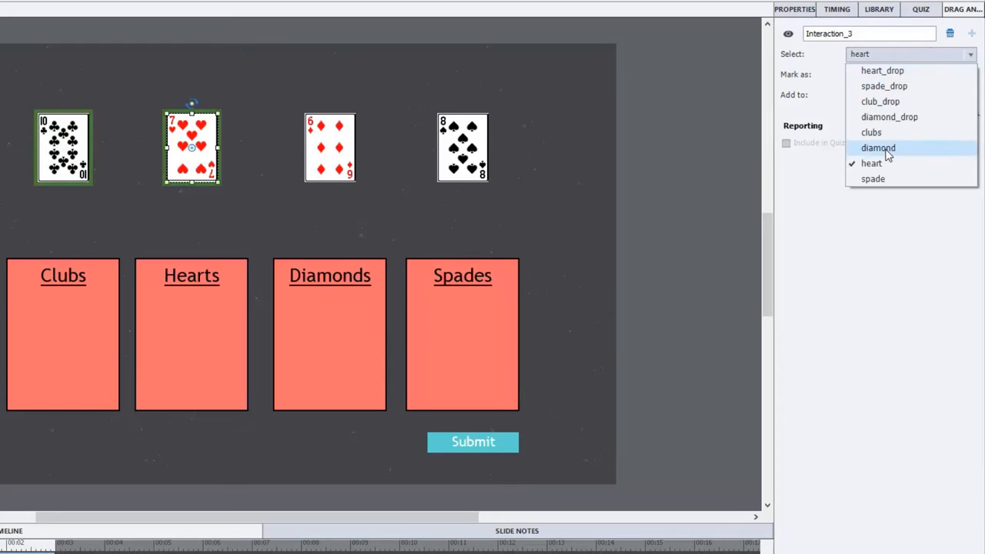
click(878, 148)
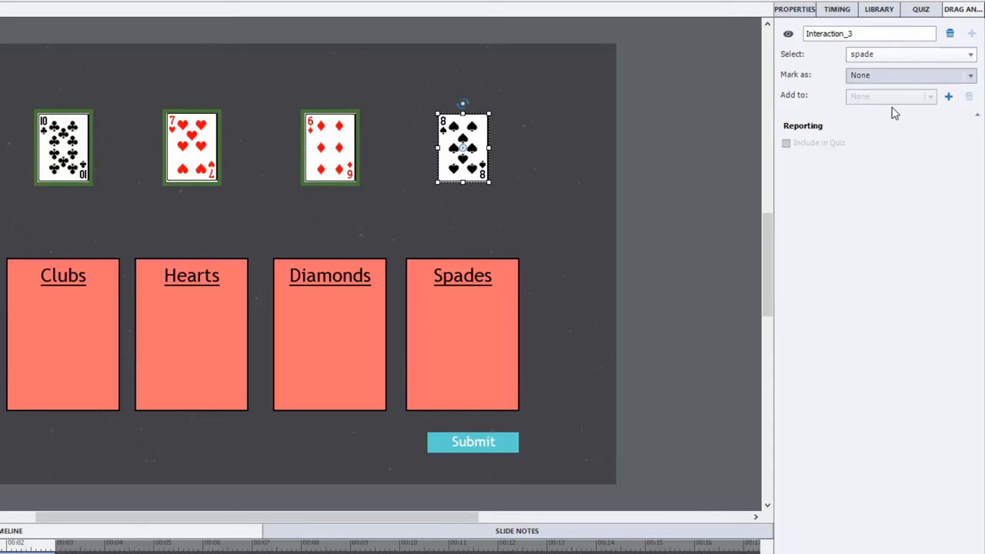
click(911, 54)
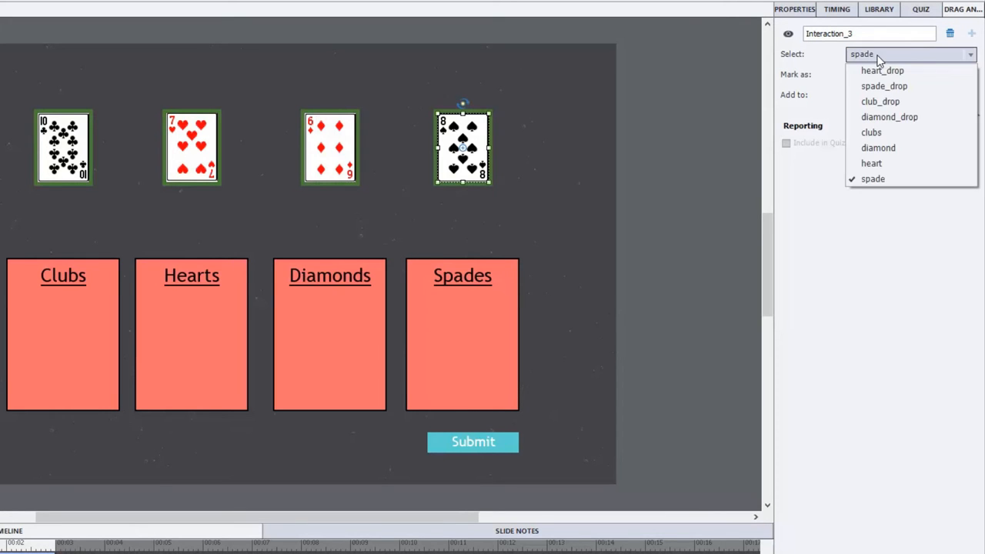
click(883, 71)
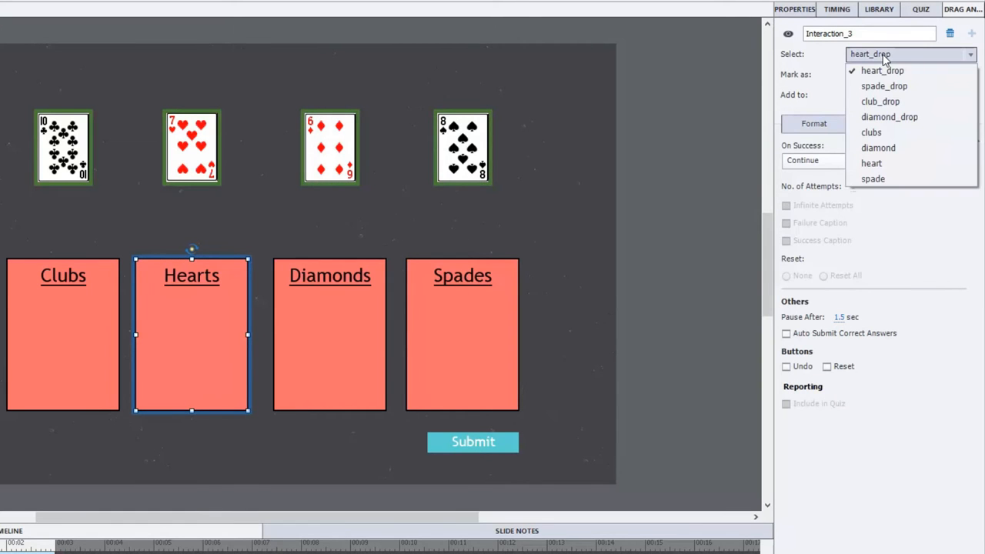
- Mark the Hearts and Clubs boxes as drop targets
click(871, 132)
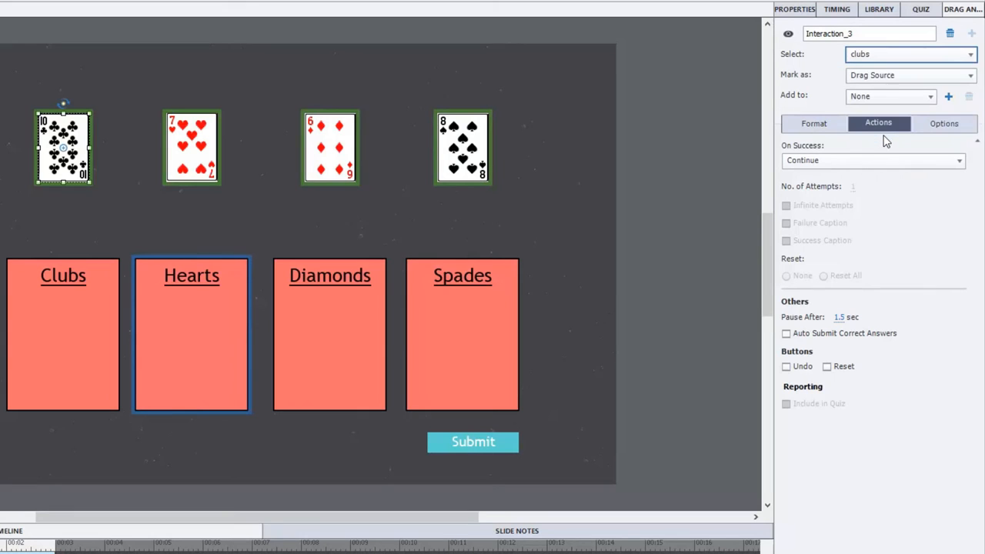
click(911, 54)
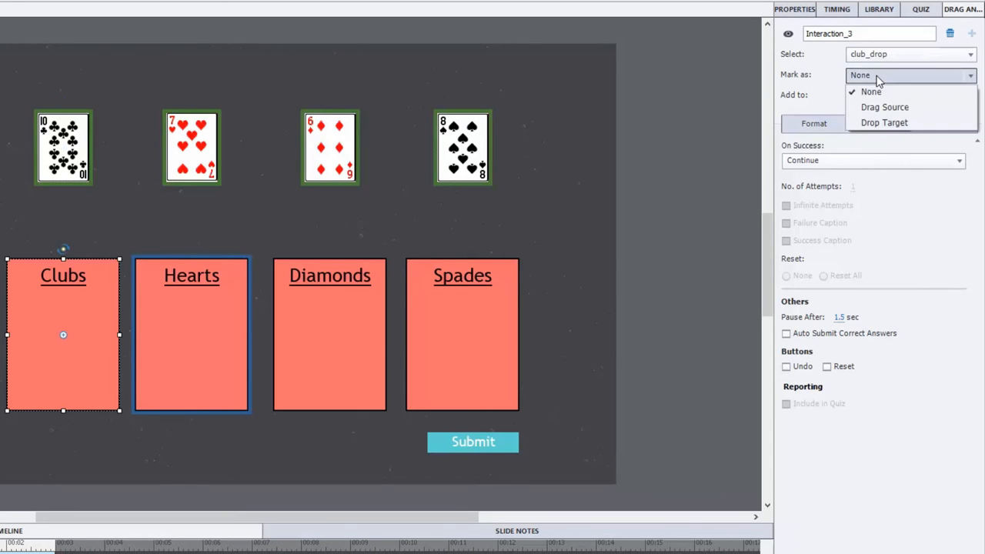
click(883, 123)
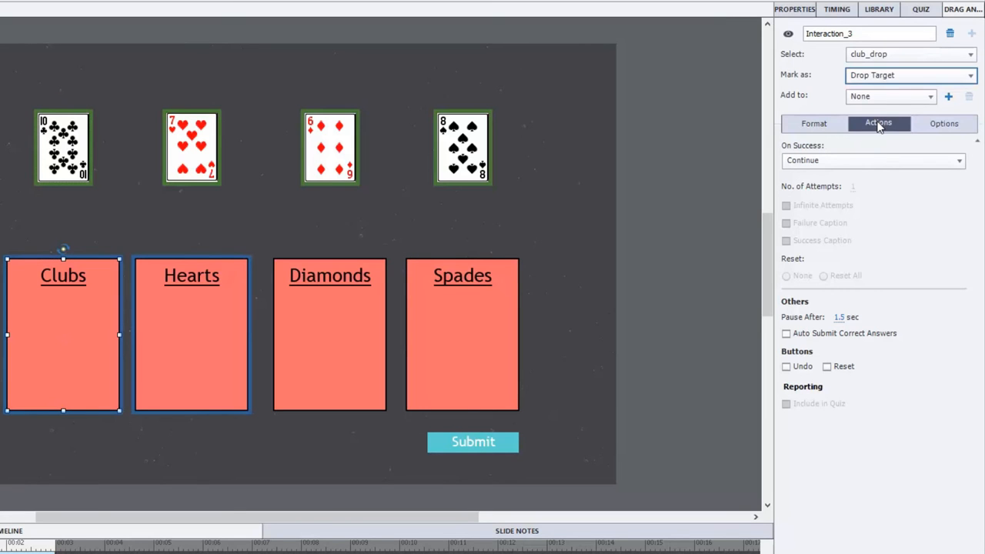
click(911, 54)
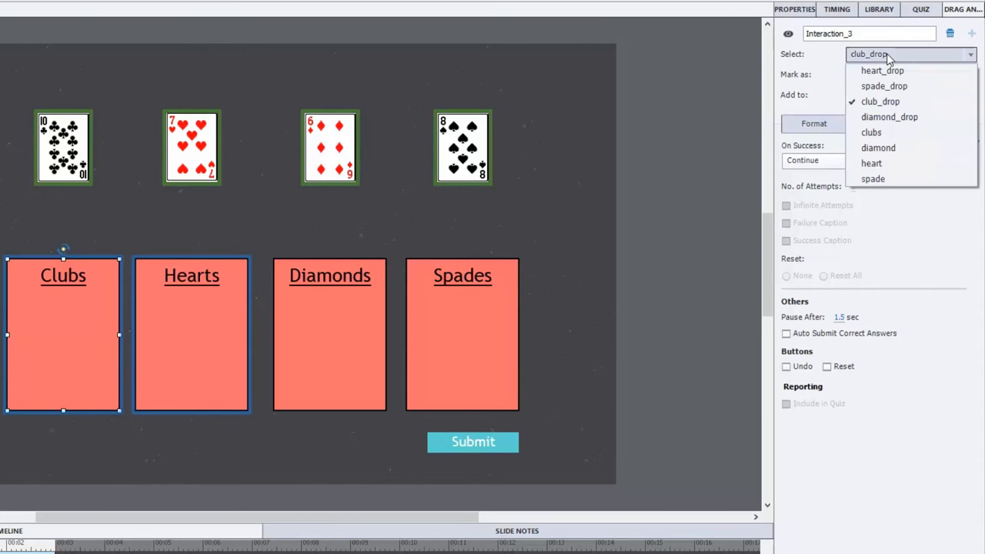
- Mark the Diamonds and Spades boxes as drop targets
click(889, 117)
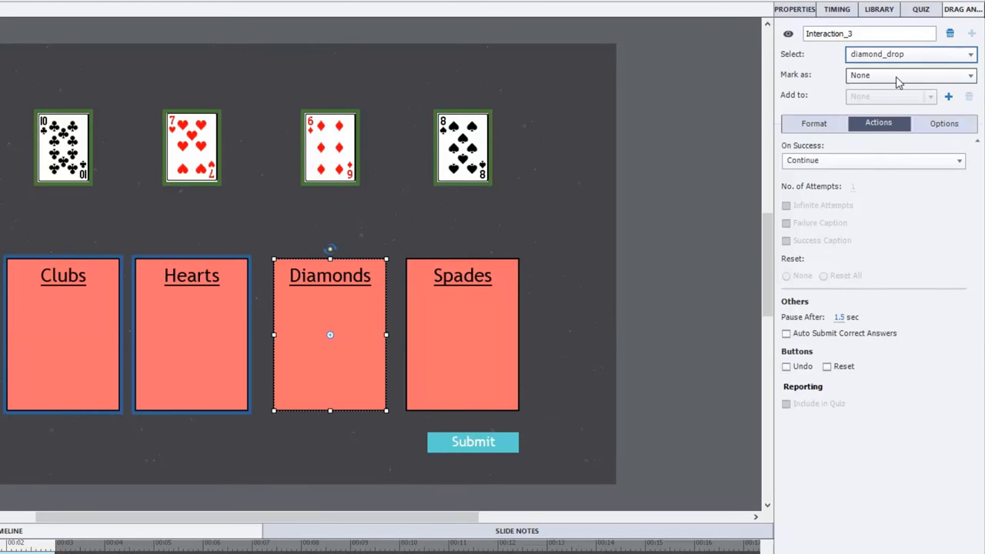
click(909, 74)
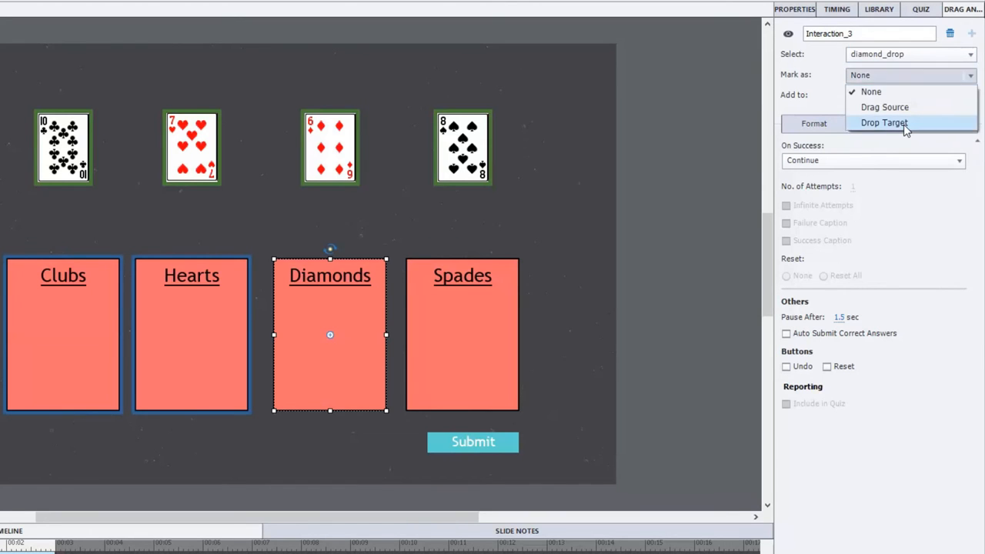
click(883, 123)
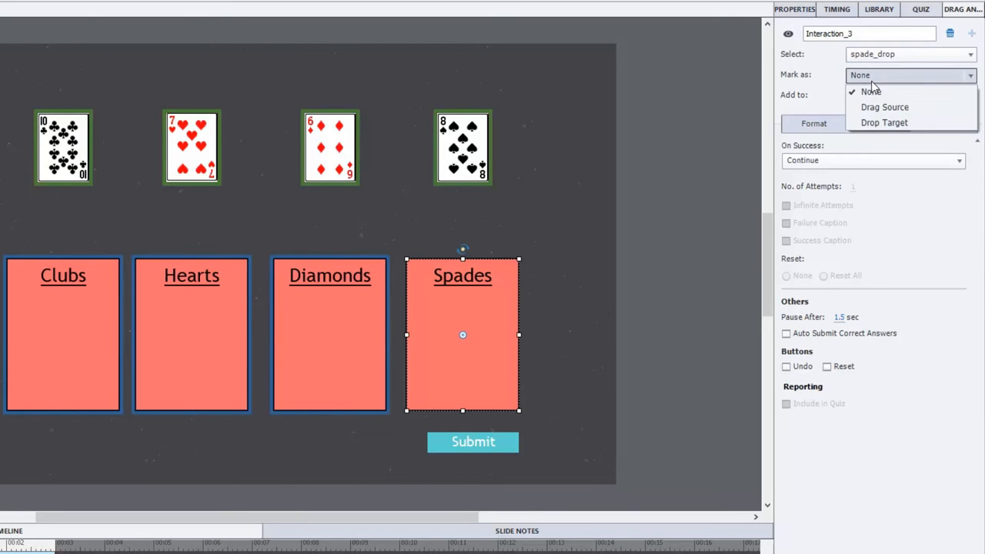
click(883, 124)
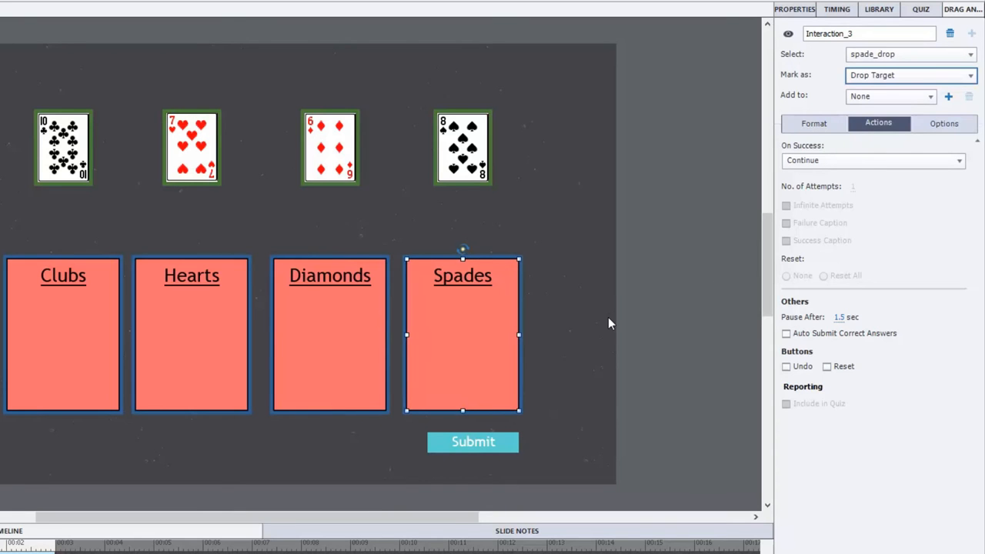
mouse_move(55, 172)
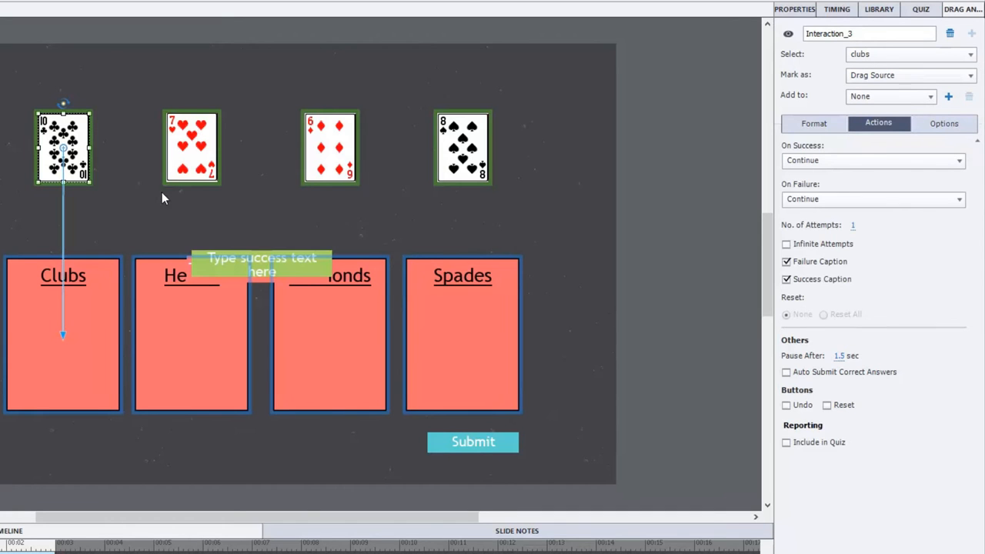
- Link the heart, diamond and spade cards to their matching suit boxes
click(190, 148)
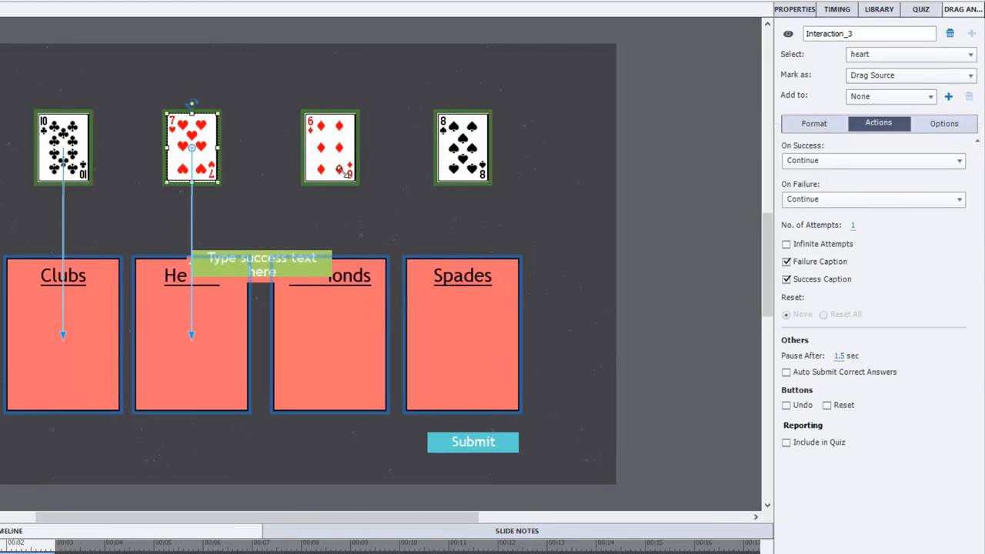
click(329, 148)
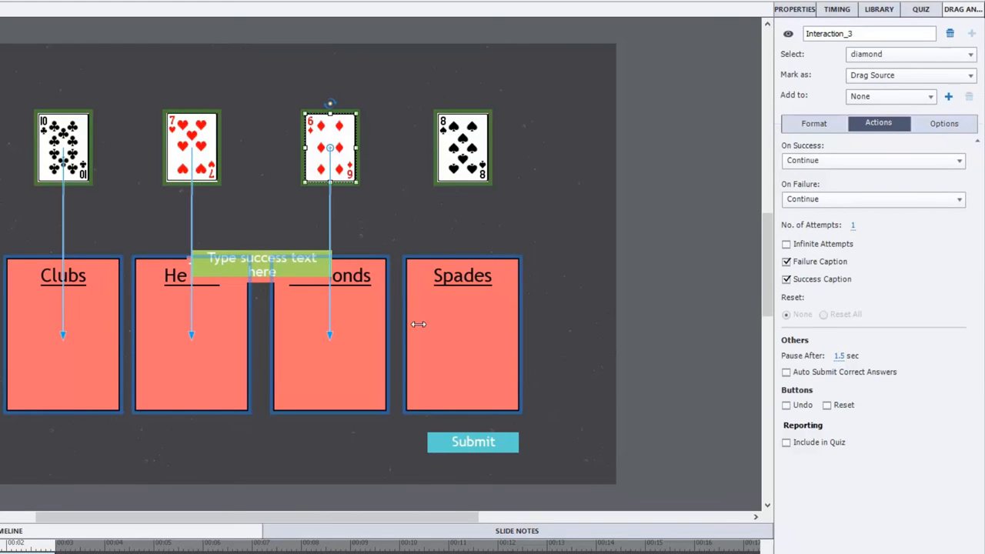
click(462, 146)
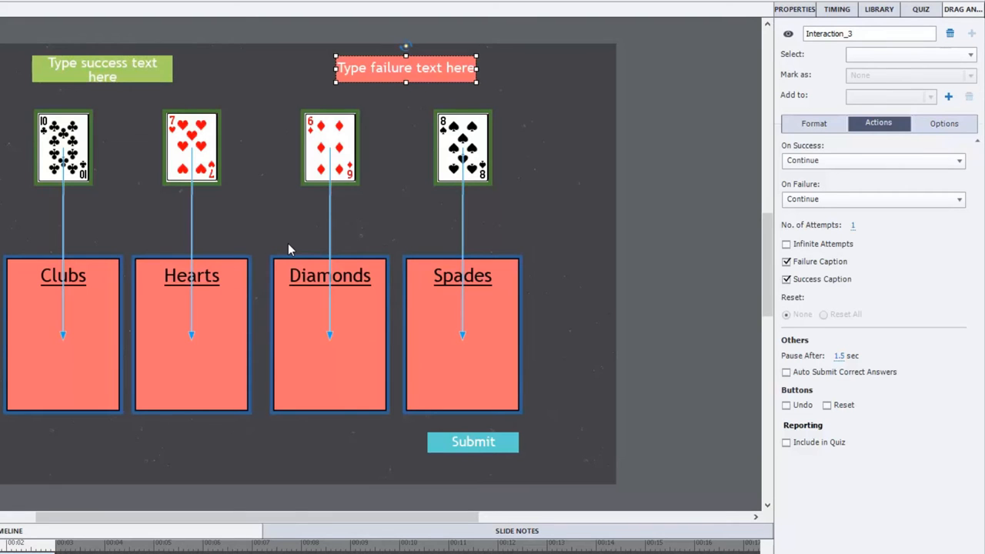
mouse_move(473, 59)
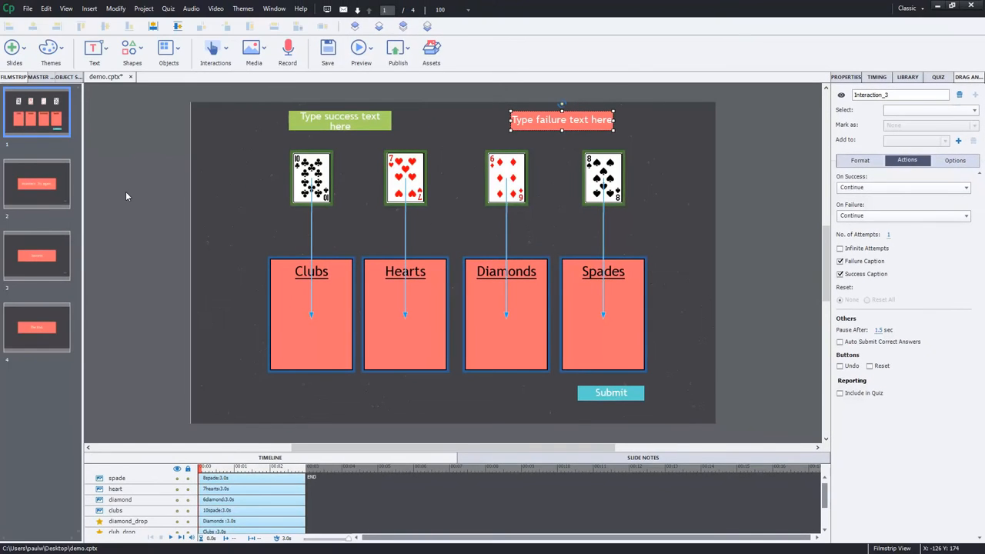
mouse_move(108, 203)
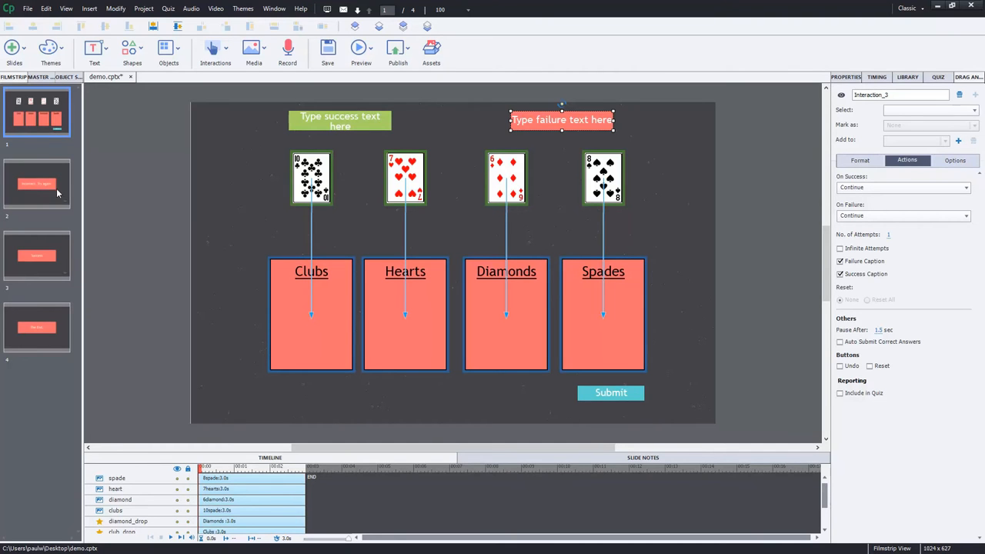
- Set the Incorrect slide's Next button to jump to a chosen slide on success
click(37, 183)
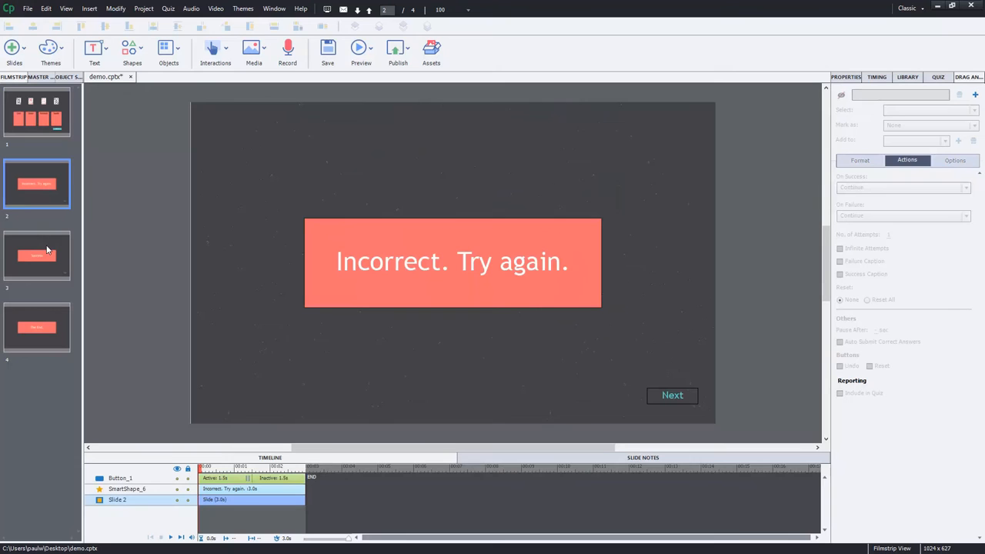
click(37, 255)
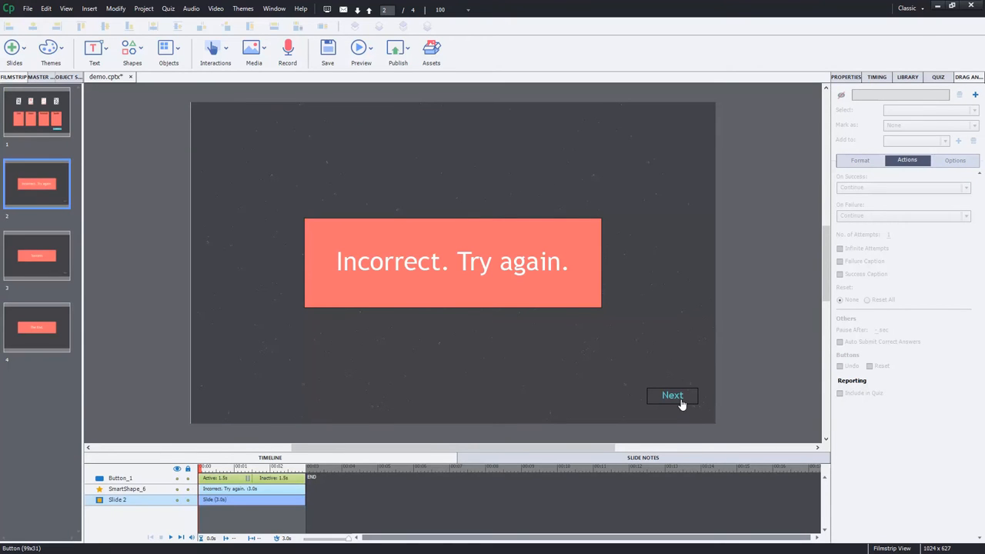
click(670, 394)
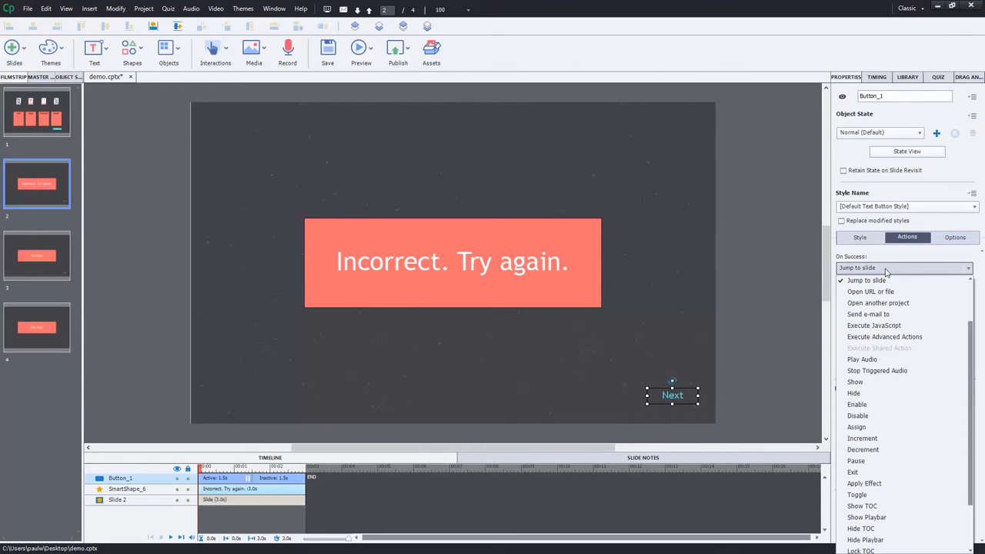
mouse_move(866, 280)
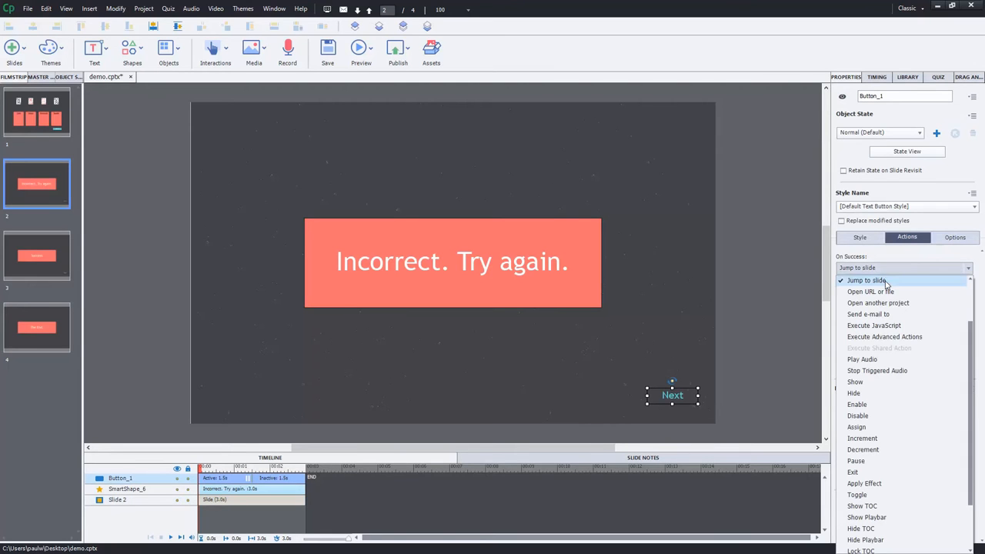
click(866, 280)
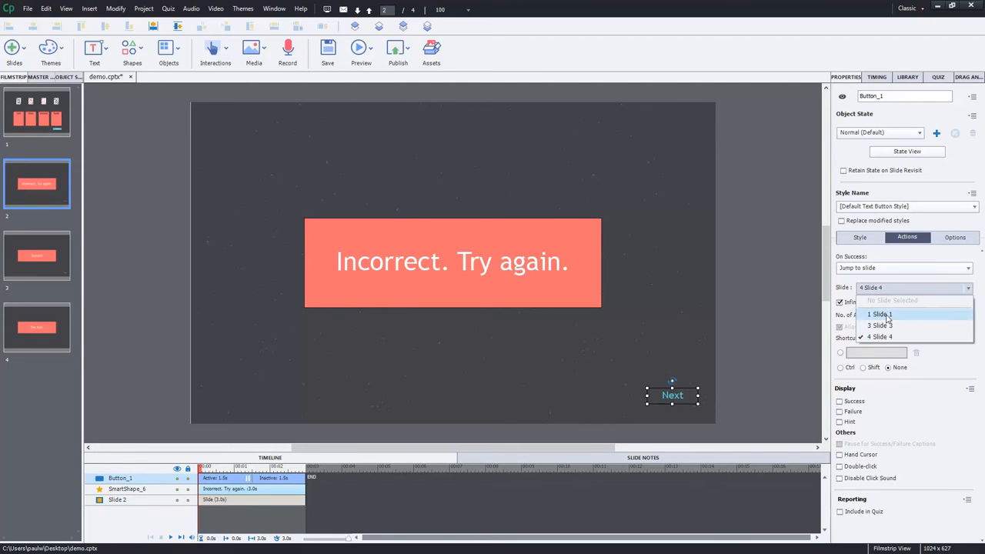
- Review the Success, The End and Incorrect slides, then return to the card-sorting slide
click(37, 255)
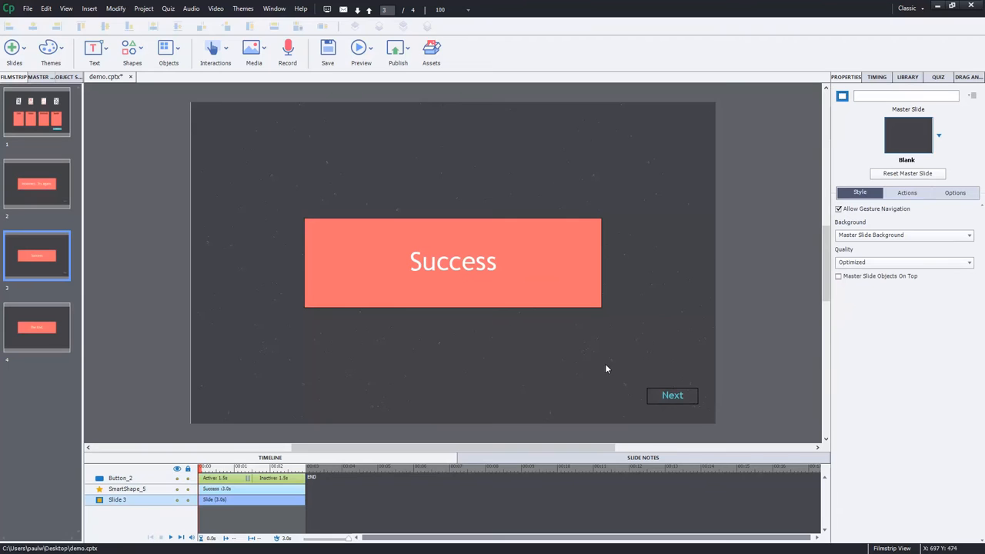
click(37, 326)
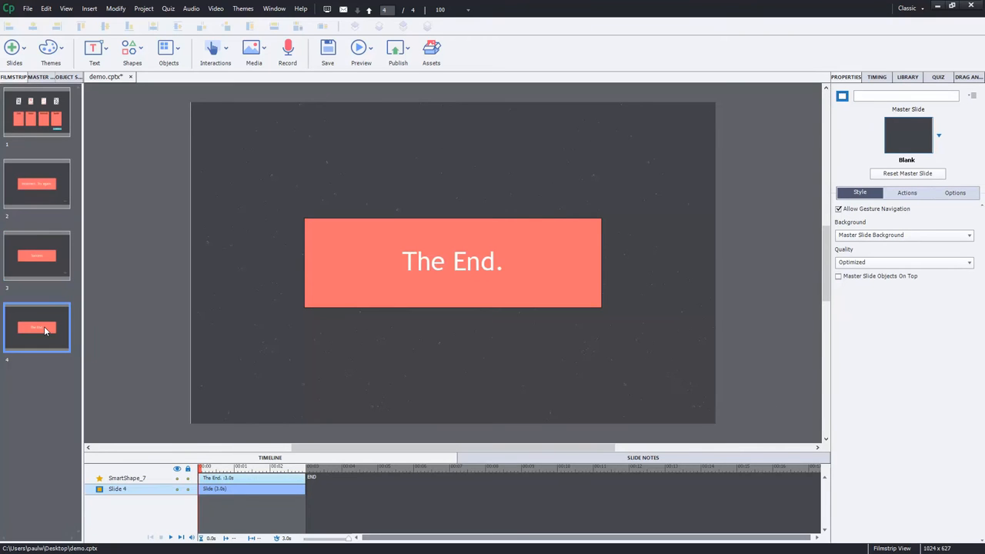
click(37, 183)
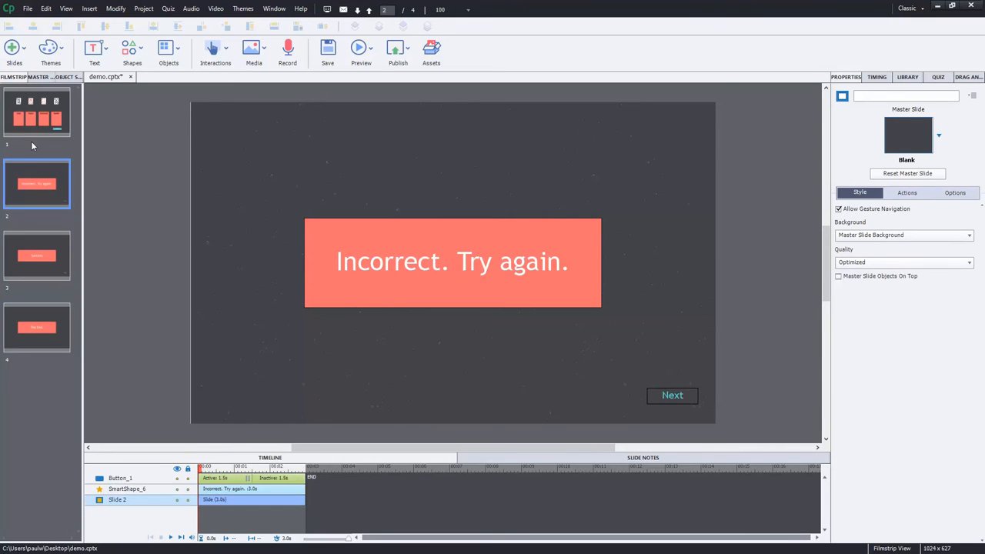
click(36, 110)
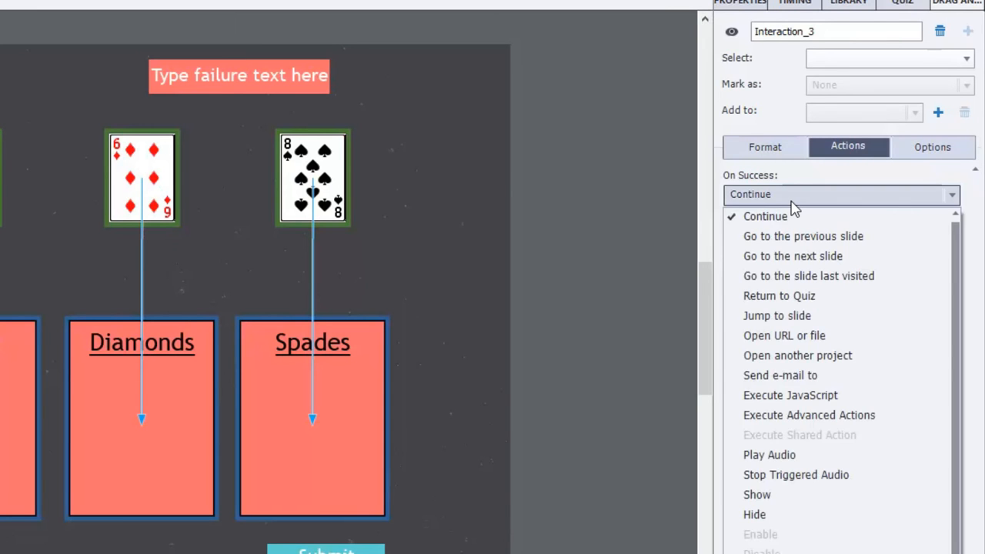
- Jump to slide 3 on success and slide 2 on failure, with success and failure captions turned off
click(775, 316)
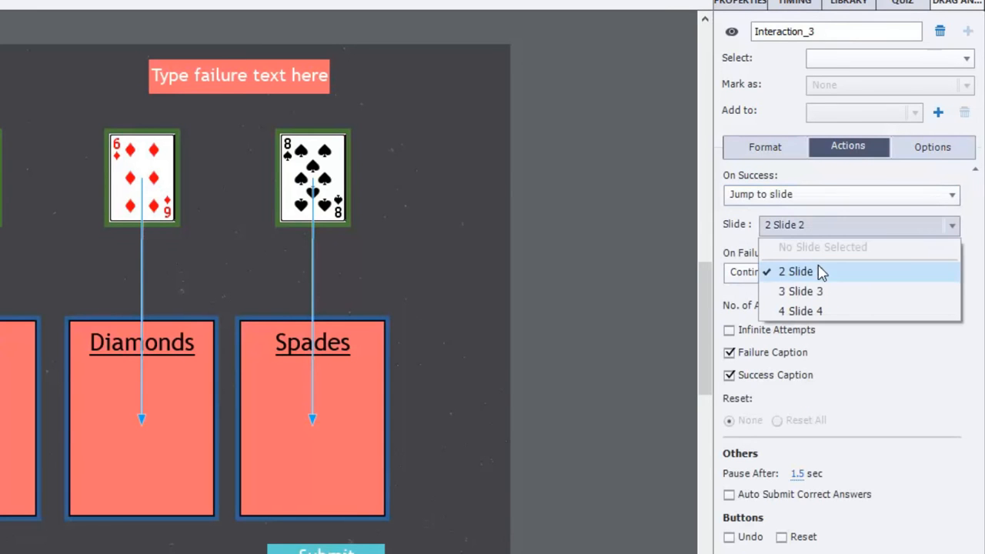
click(840, 272)
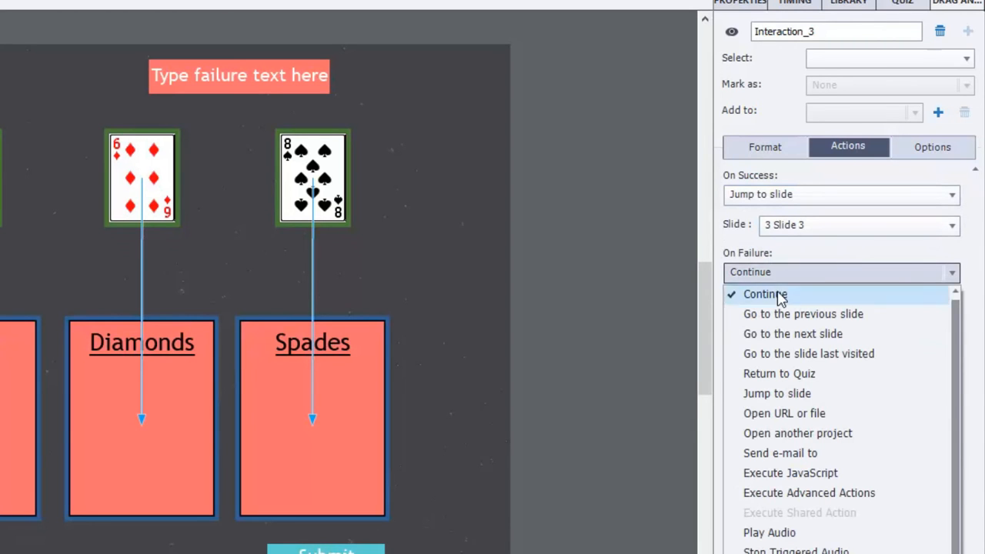
click(776, 393)
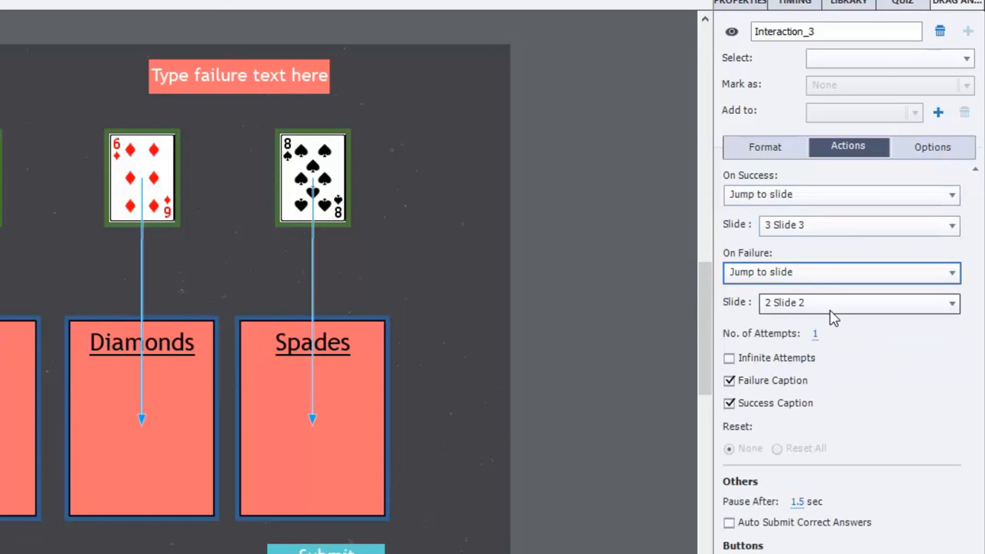
click(729, 380)
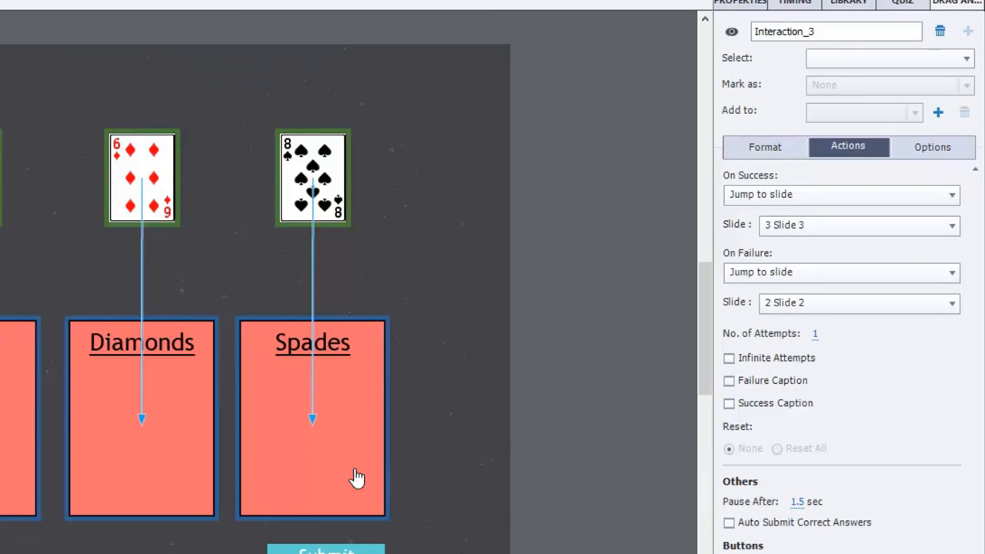
mouse_move(542, 419)
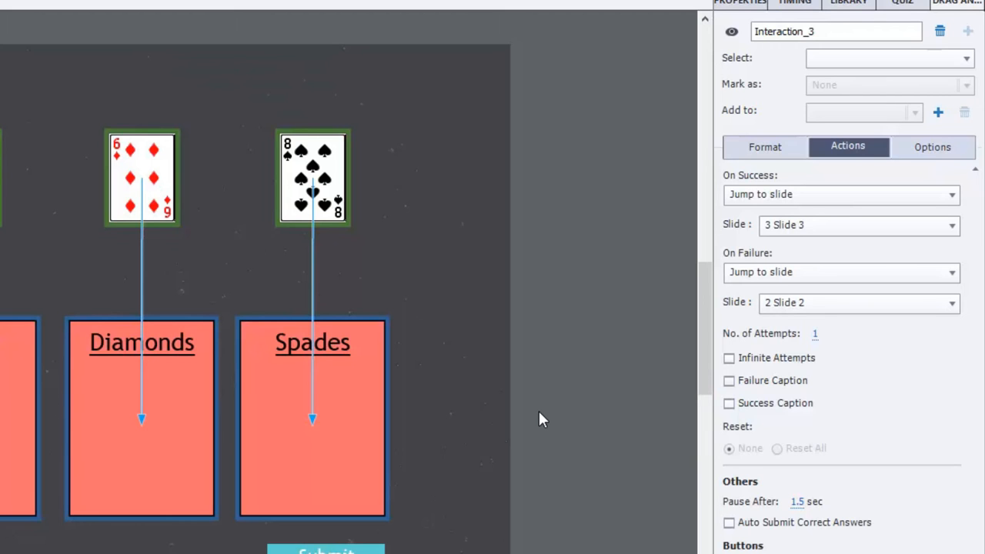
mouse_move(685, 415)
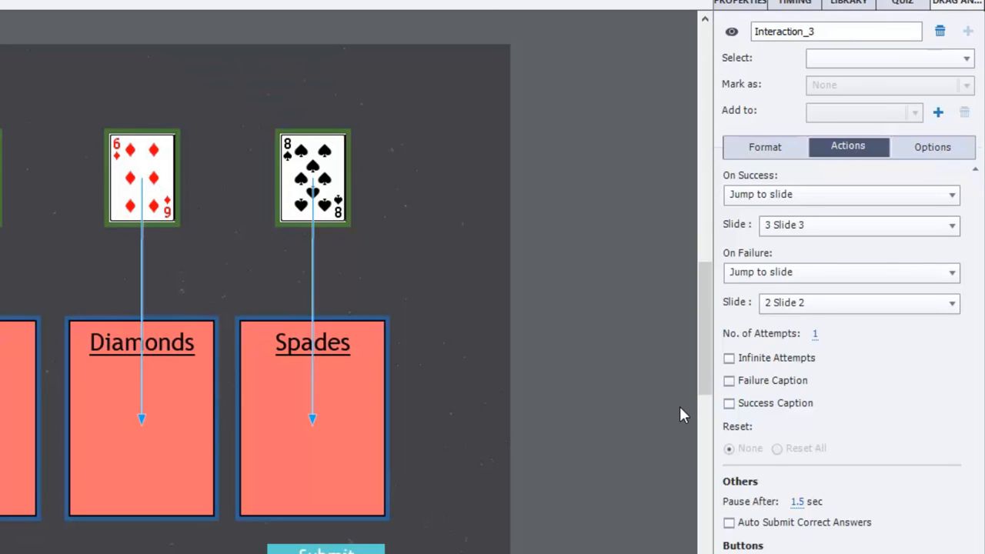
mouse_move(952, 546)
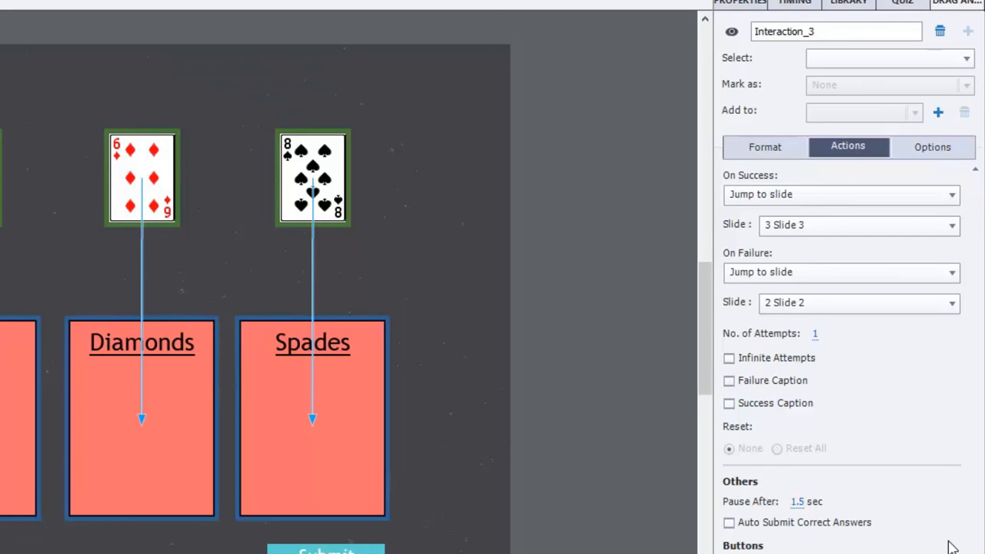
mouse_move(891, 541)
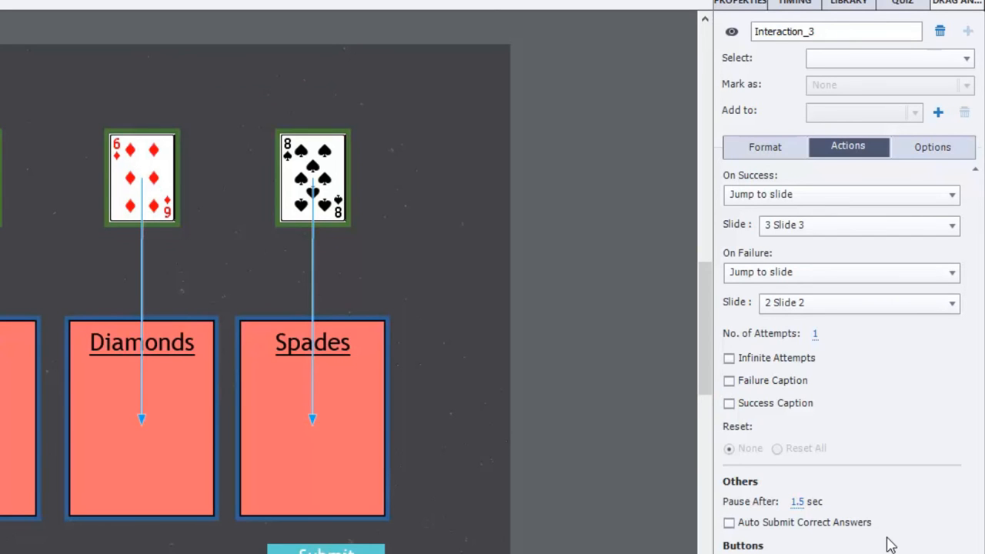
mouse_move(709, 544)
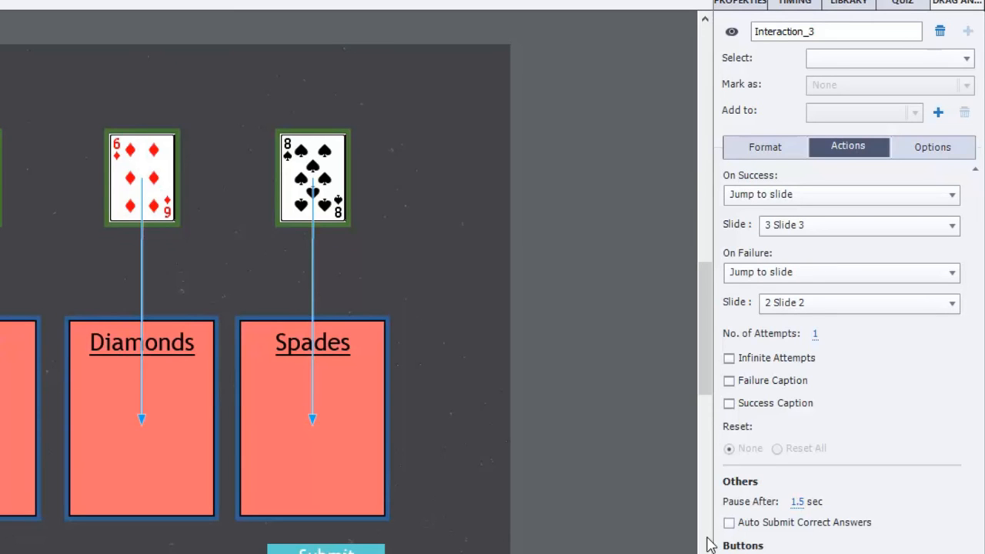
mouse_move(808, 526)
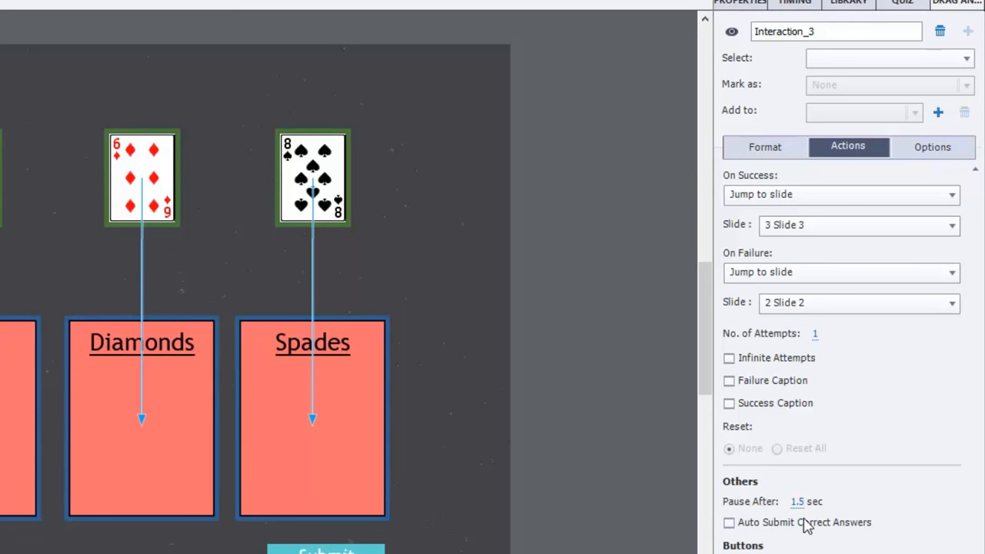
mouse_move(708, 523)
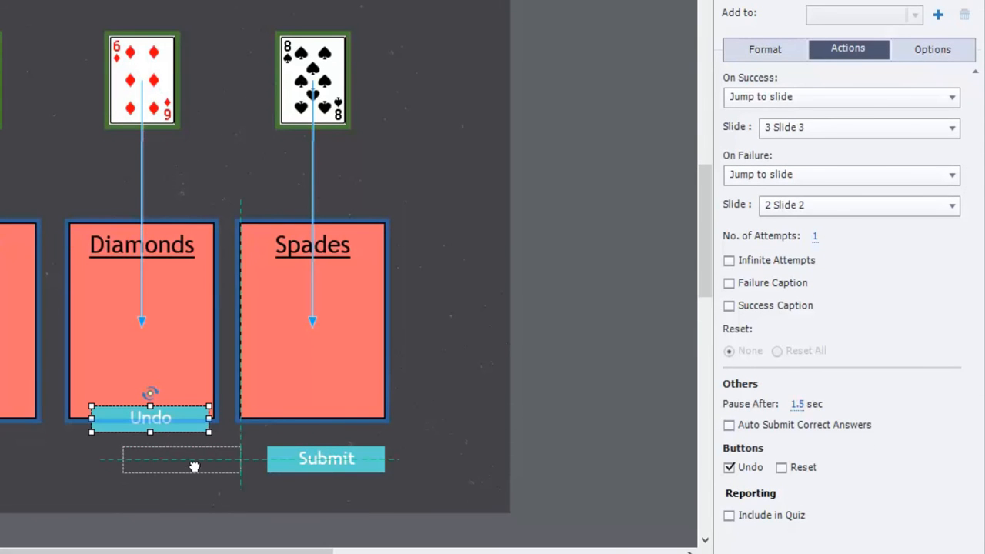
- Place the Undo button beside Submit and add a Reset button to the interaction
drag(150, 418, 193, 458)
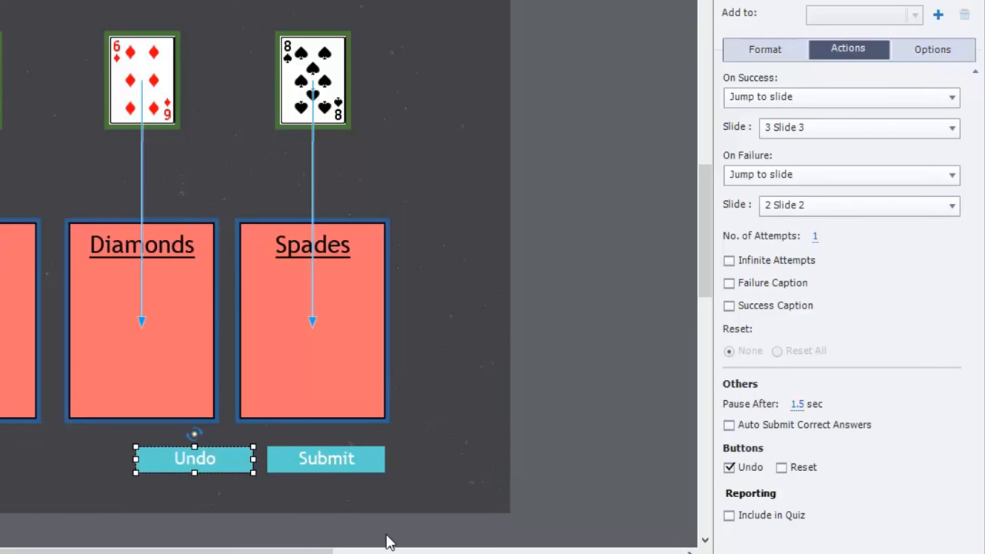
mouse_move(577, 465)
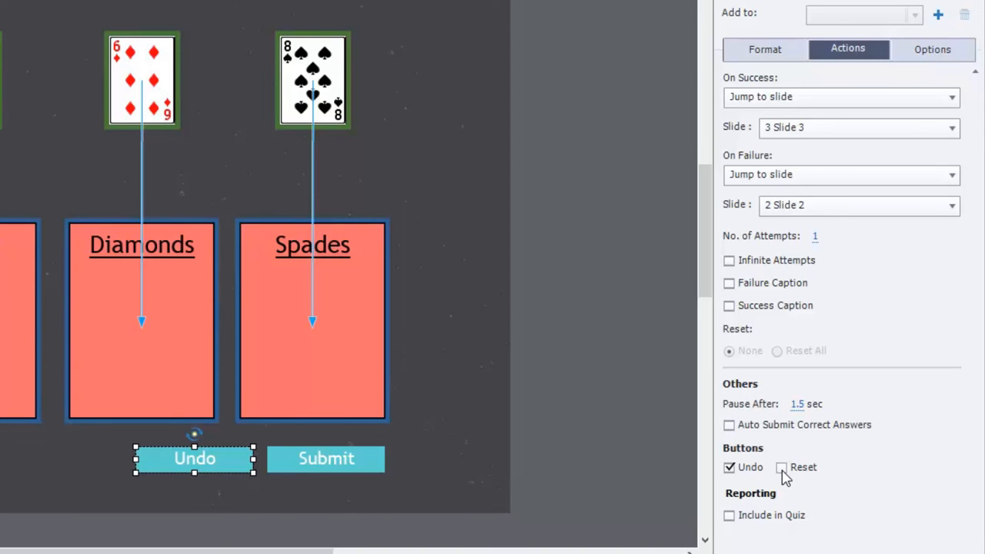
click(782, 468)
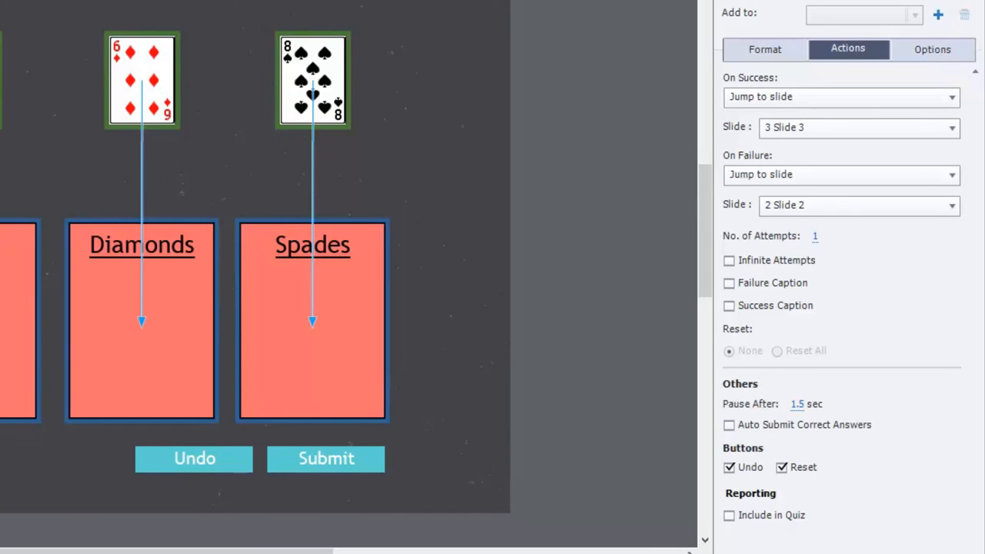
click(933, 50)
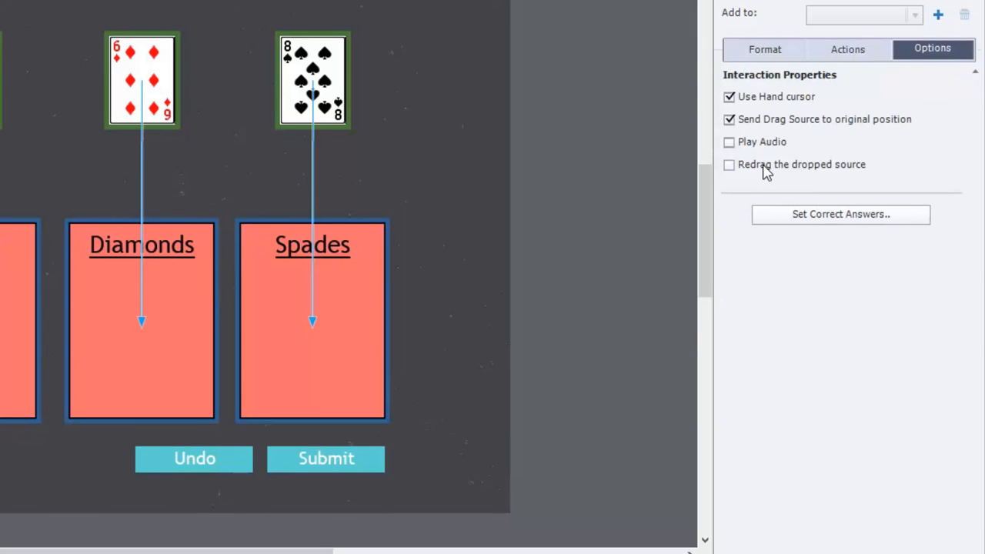
- Enable Redrag the dropped source so dropped cards can be dragged again
click(730, 163)
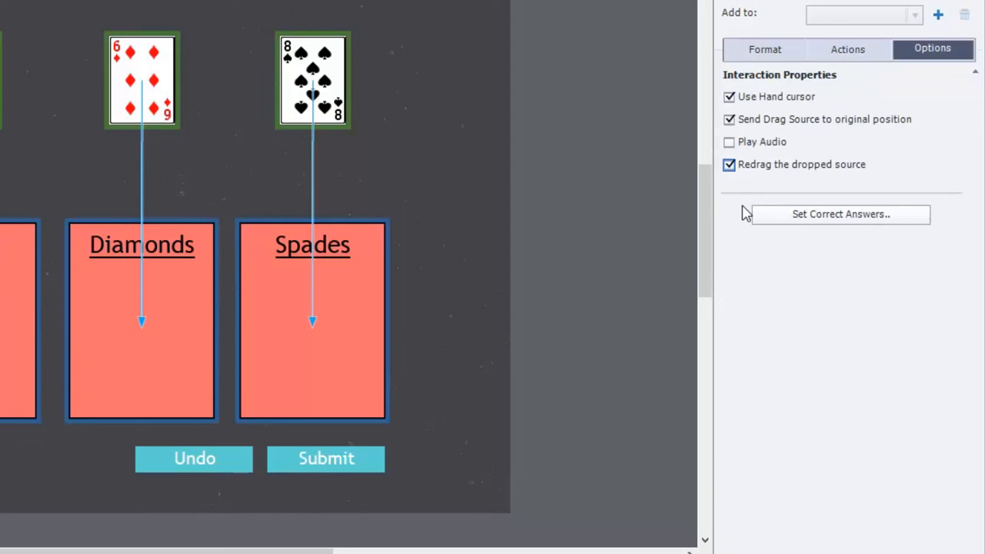
mouse_move(778, 209)
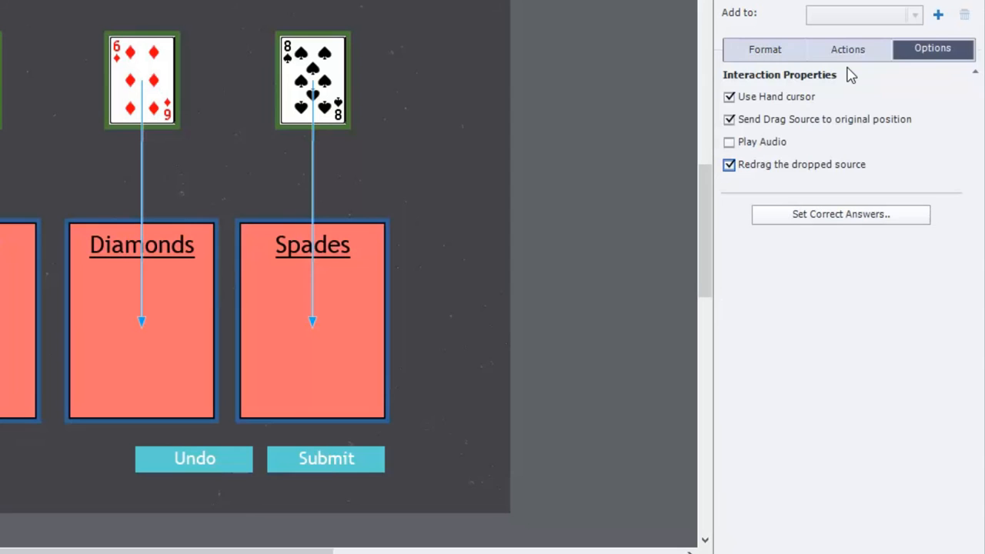
click(847, 47)
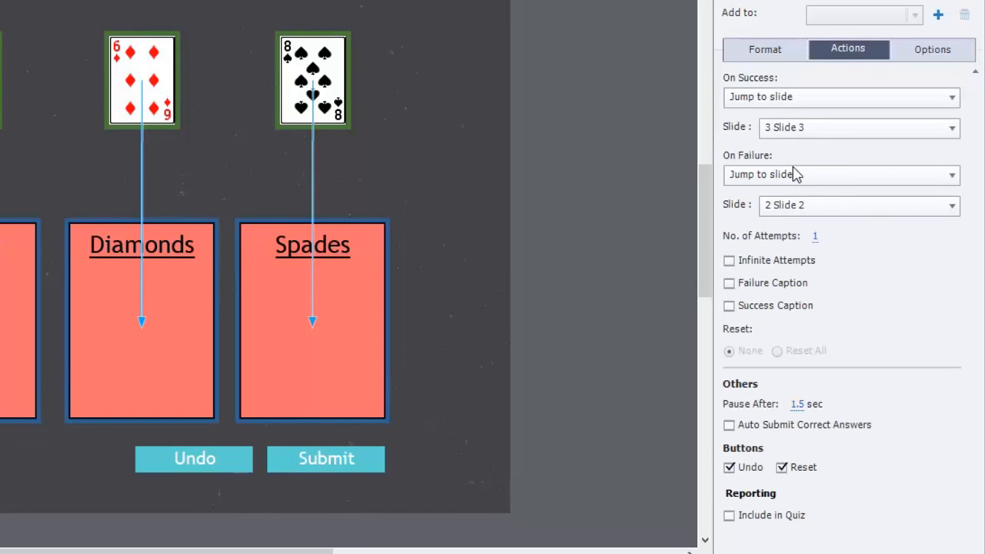
click(763, 48)
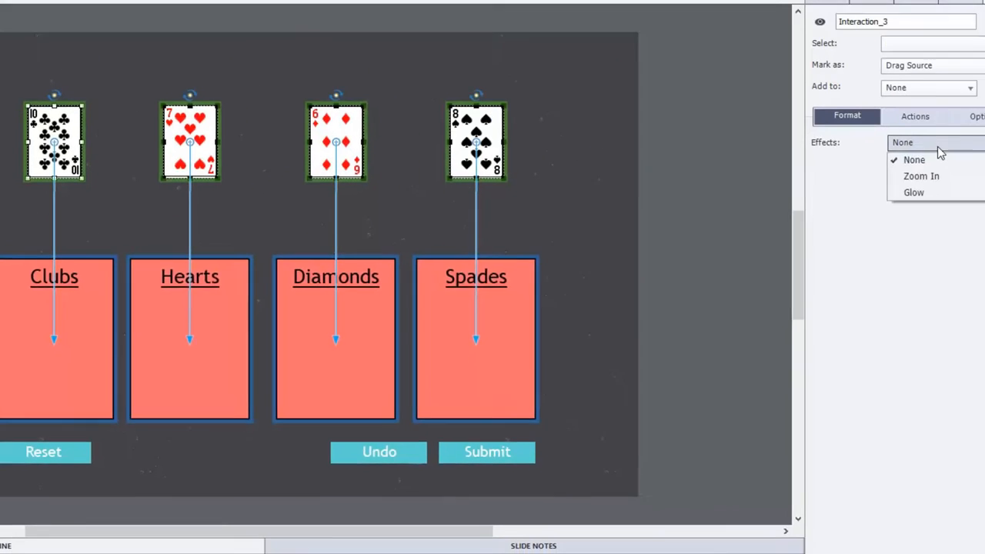
- Keep the card's effect as None and select the Clubs drop box for its target settings
click(920, 175)
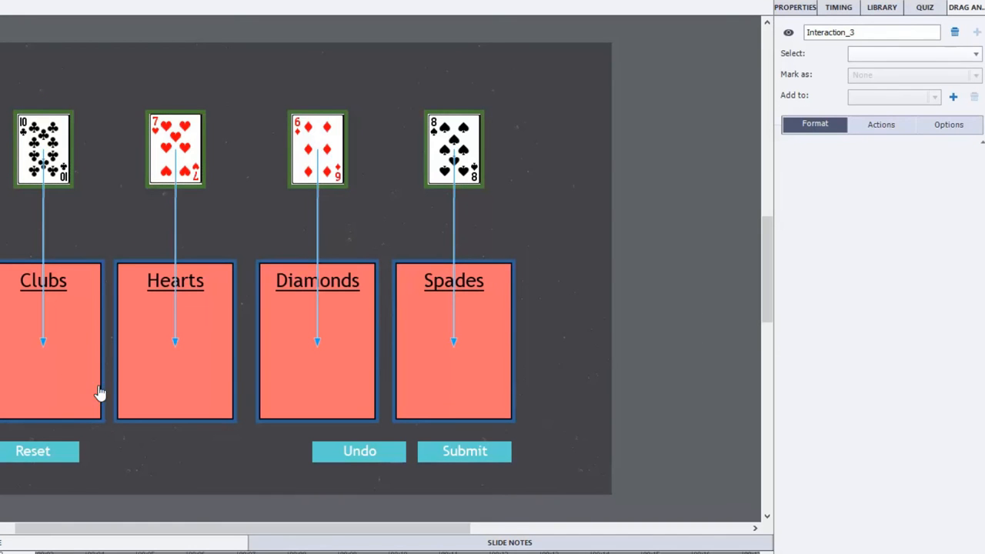
mouse_move(52, 376)
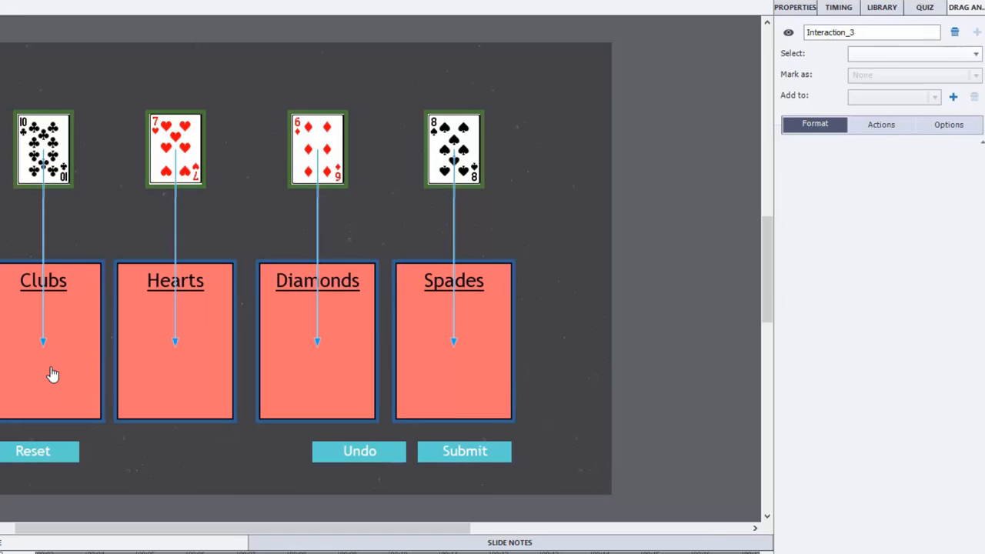
click(50, 342)
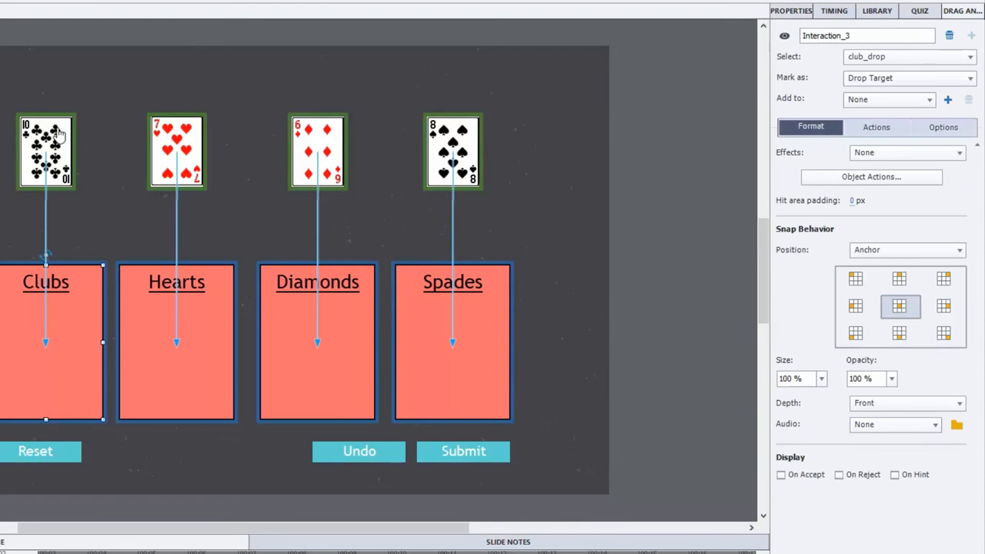
mouse_move(49, 374)
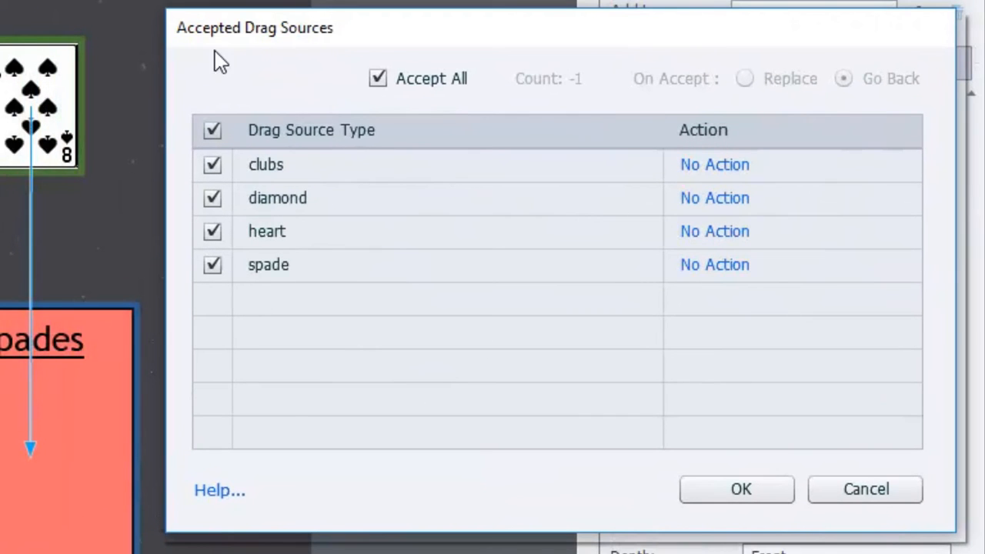
mouse_move(404, 40)
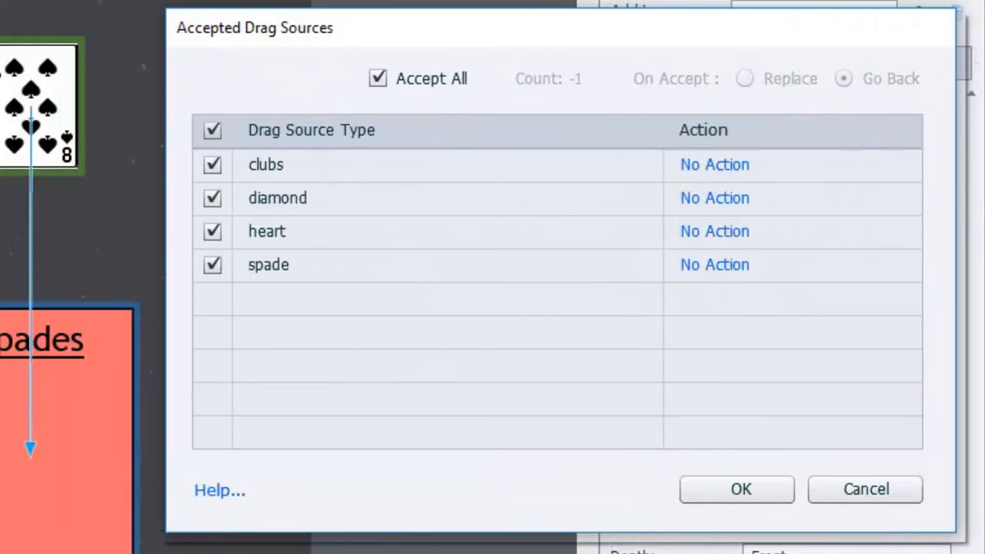
- Untick Accept All so the Clubs box accepts only the clubs card, and set its accept action to Go Back
click(212, 197)
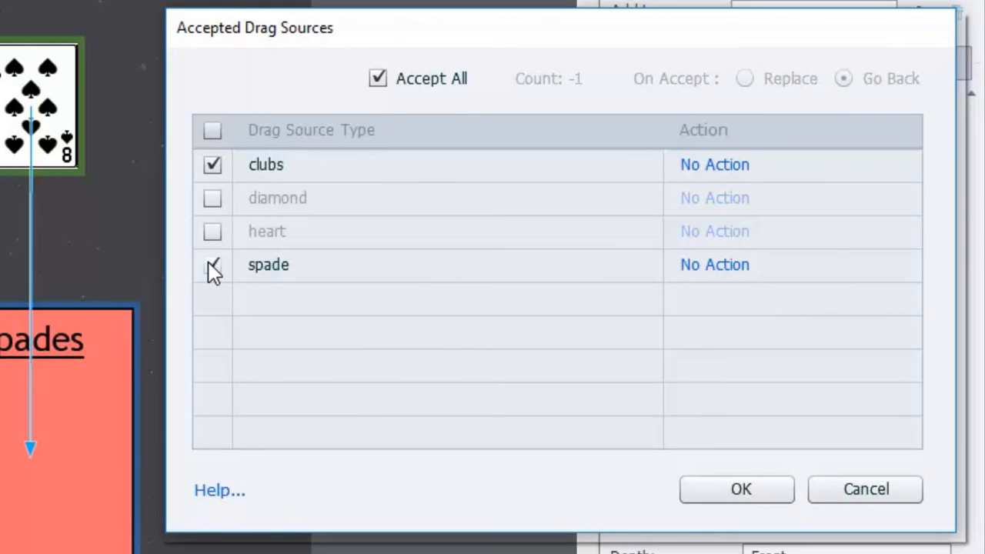
click(213, 264)
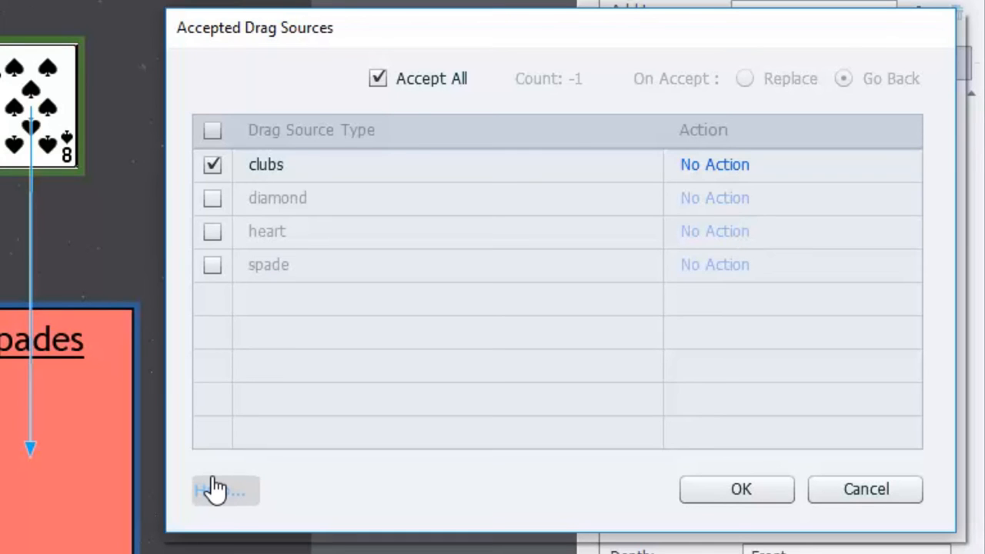
click(379, 77)
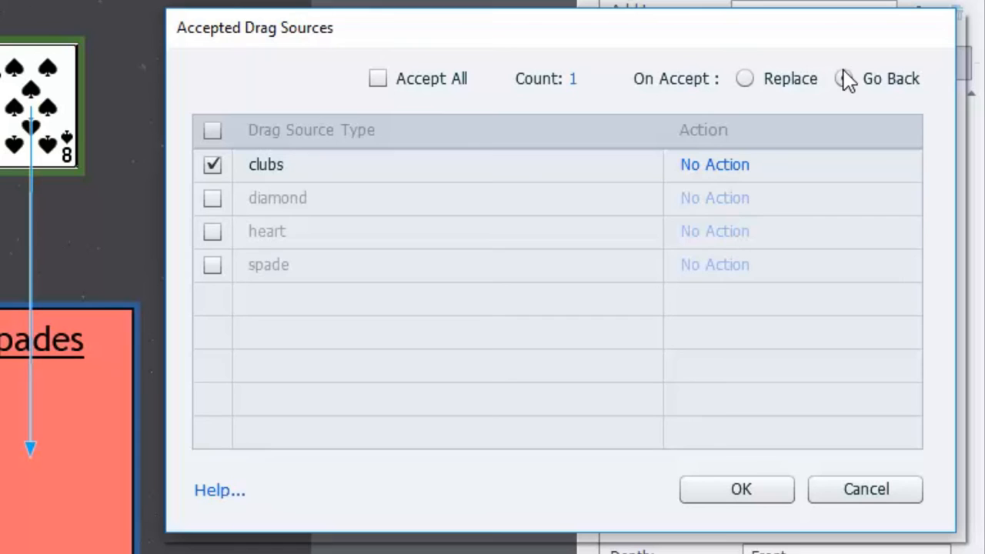
click(843, 79)
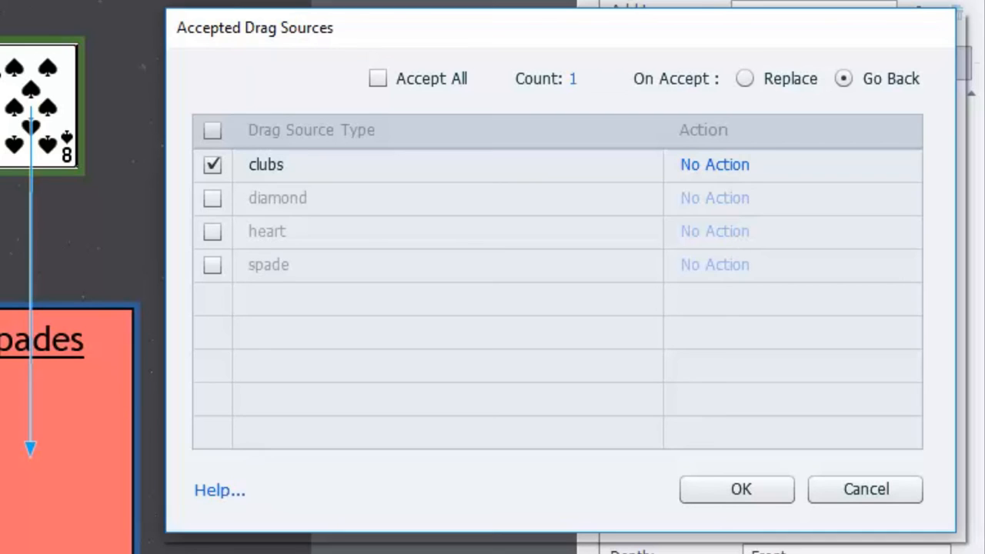
mouse_move(723, 172)
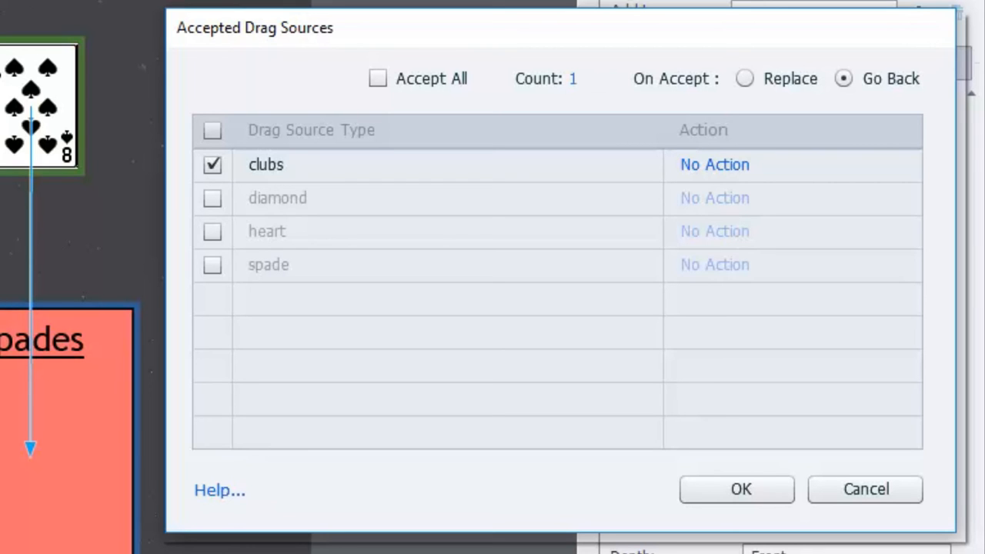
mouse_move(716, 199)
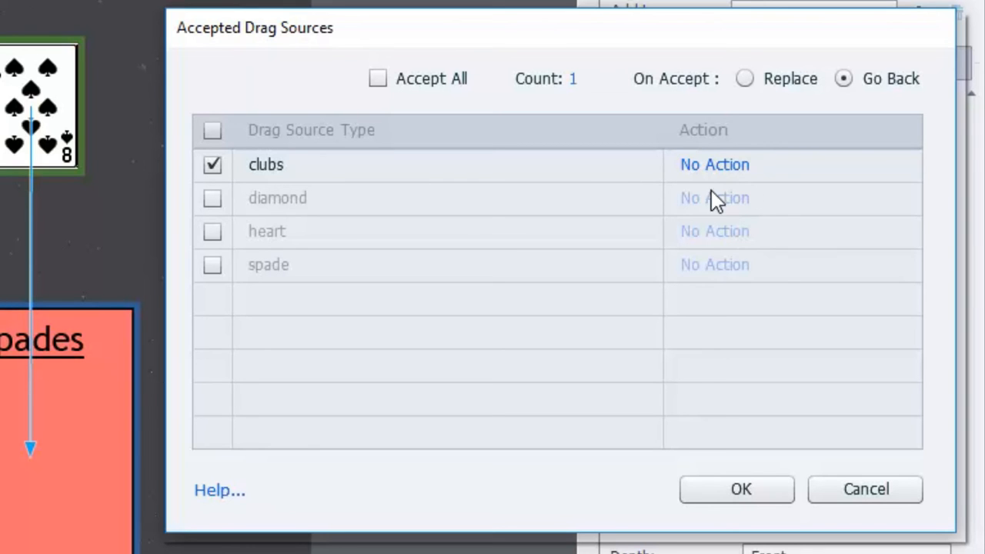
click(714, 163)
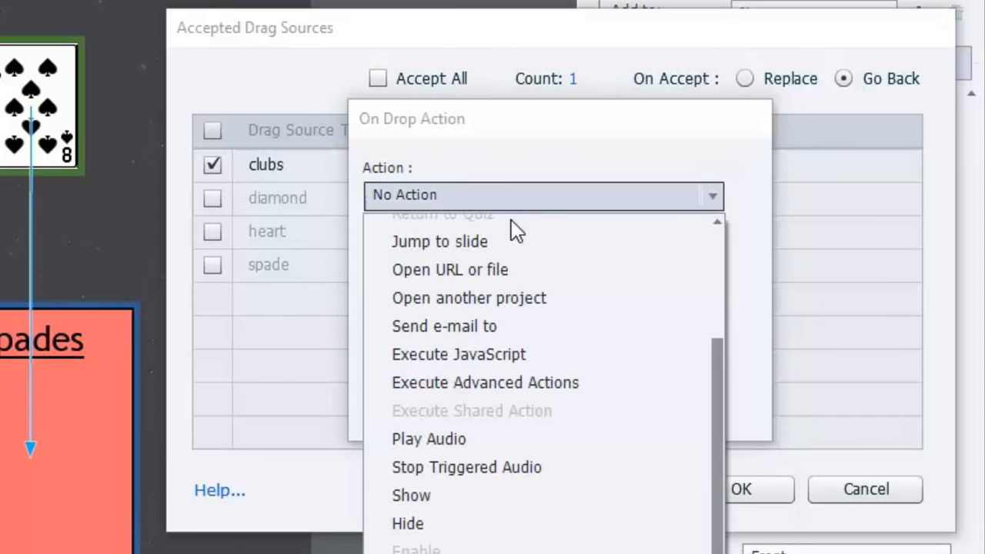
- Set the clubs drop action to Show the heart card with Continue Playing unticked, and confirm
click(411, 495)
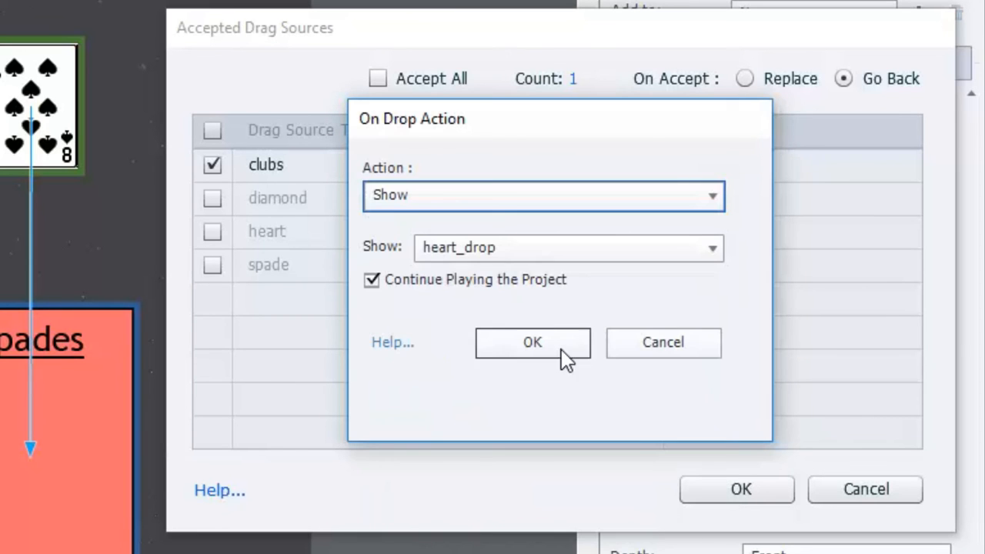
click(567, 246)
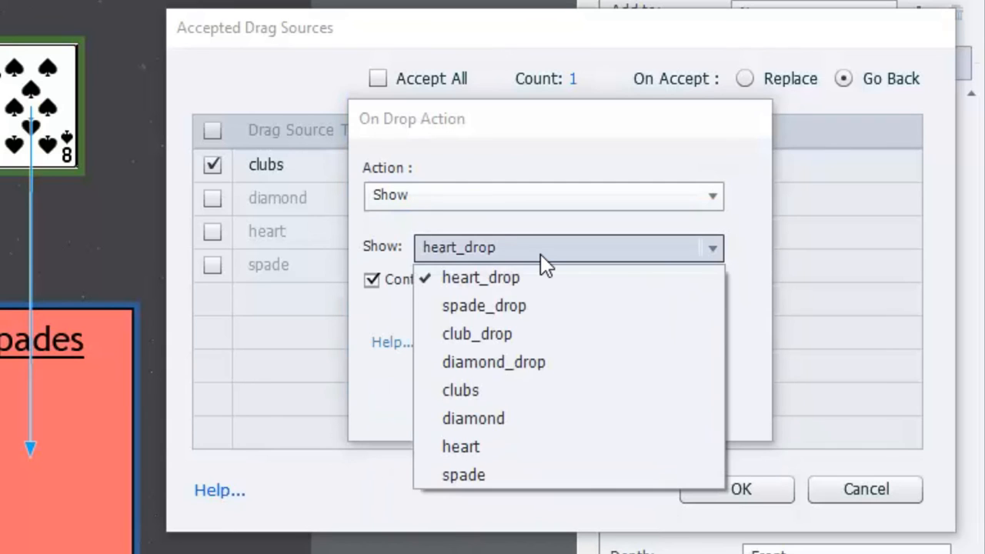
mouse_move(460, 446)
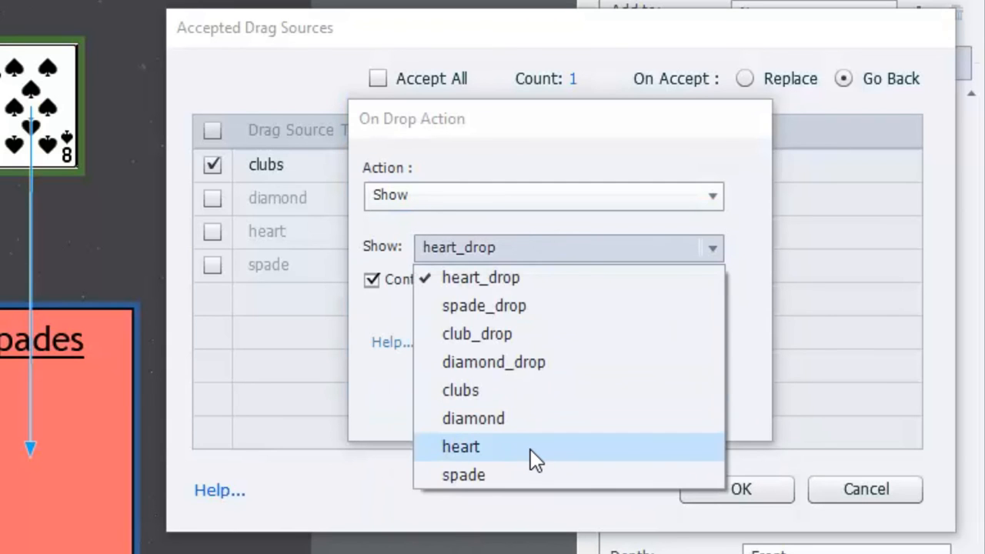
click(460, 446)
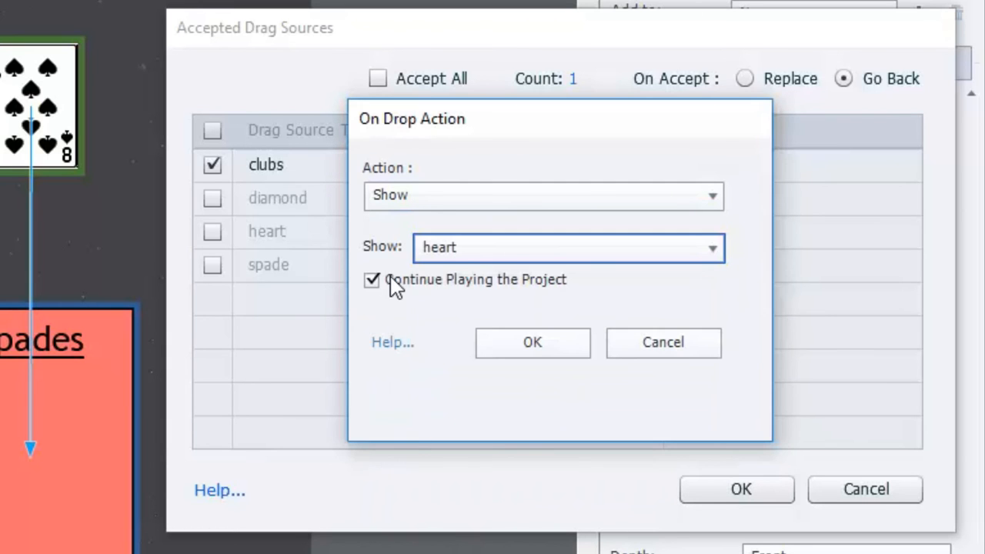
click(372, 280)
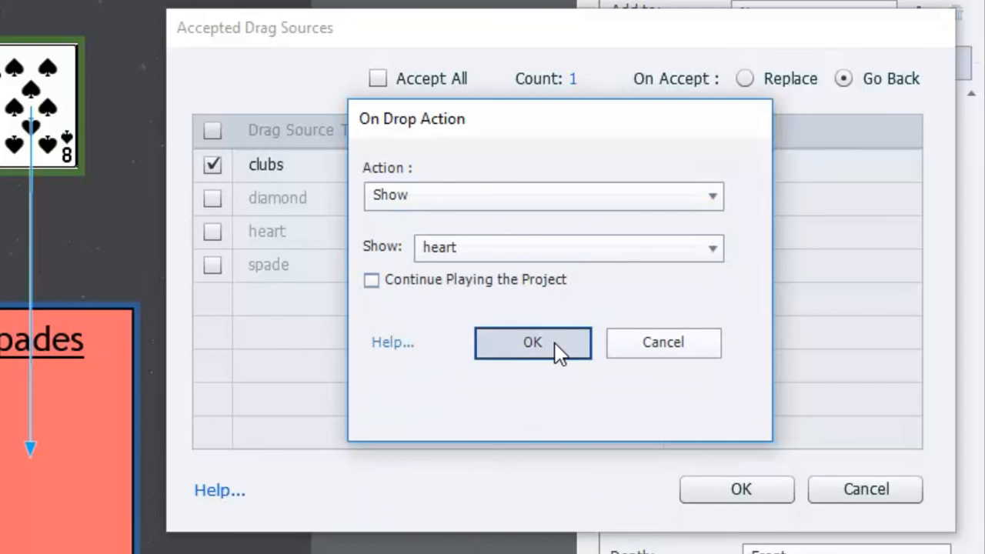
click(532, 341)
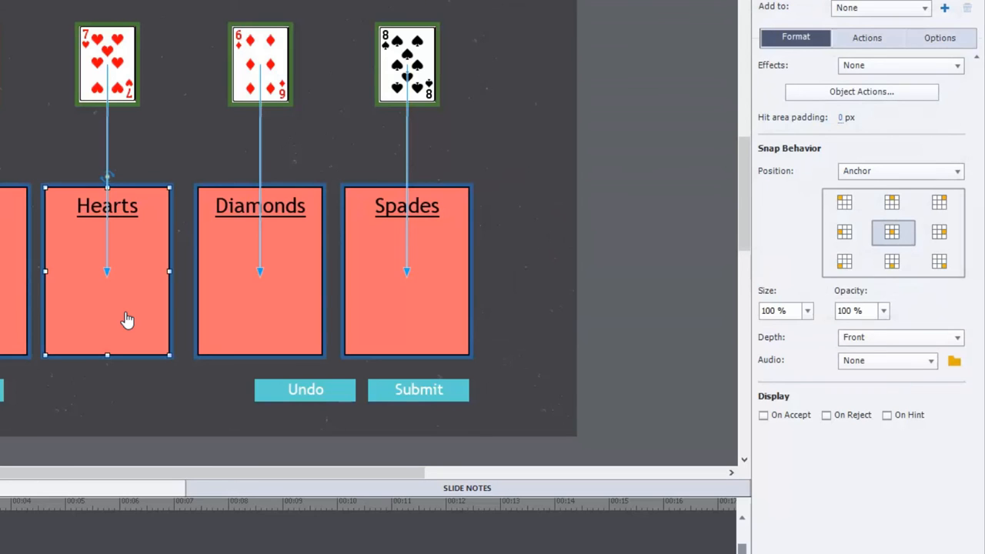
mouse_move(911, 101)
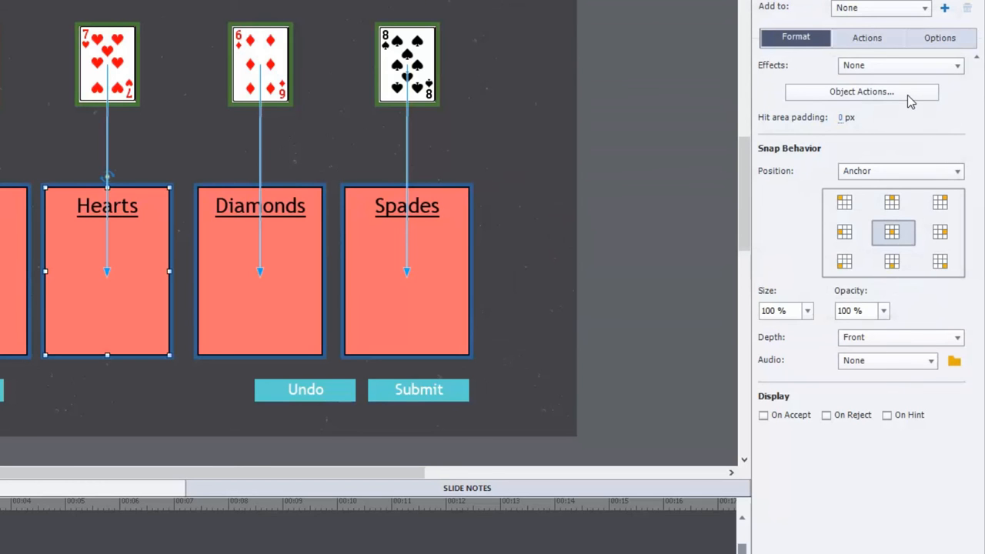
- In the Hearts box accepted sources, untick spade and Accept All so only heart is accepted
click(861, 92)
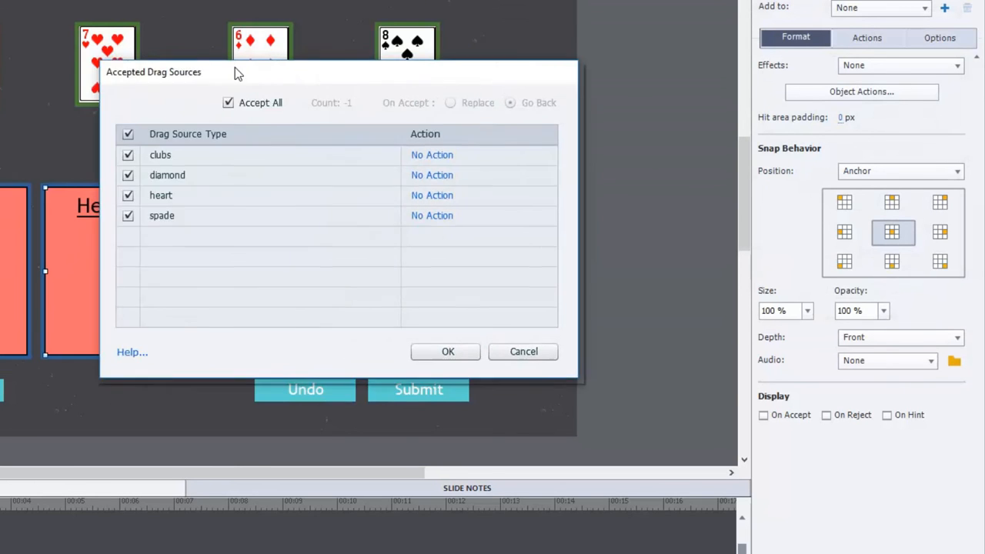
drag(153, 73, 539, 52)
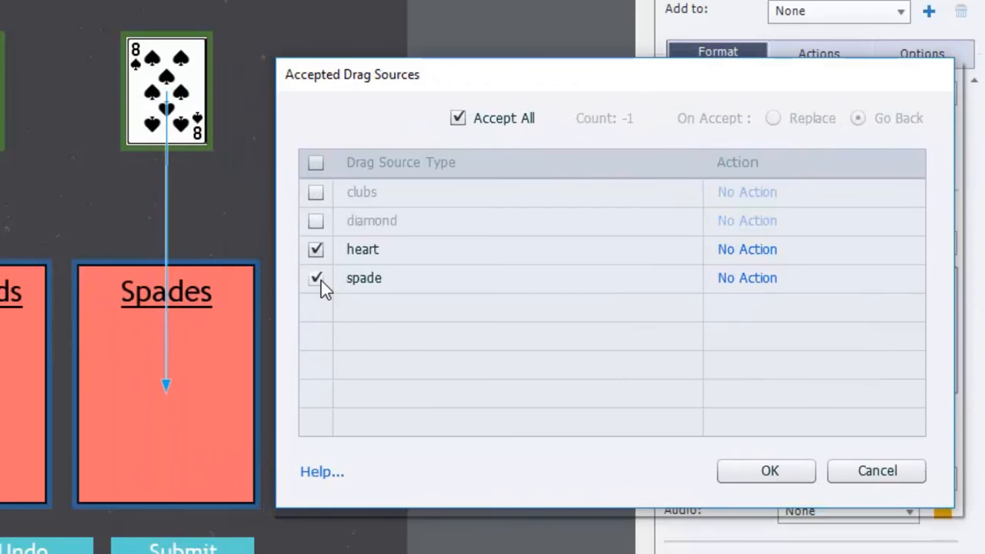
click(316, 277)
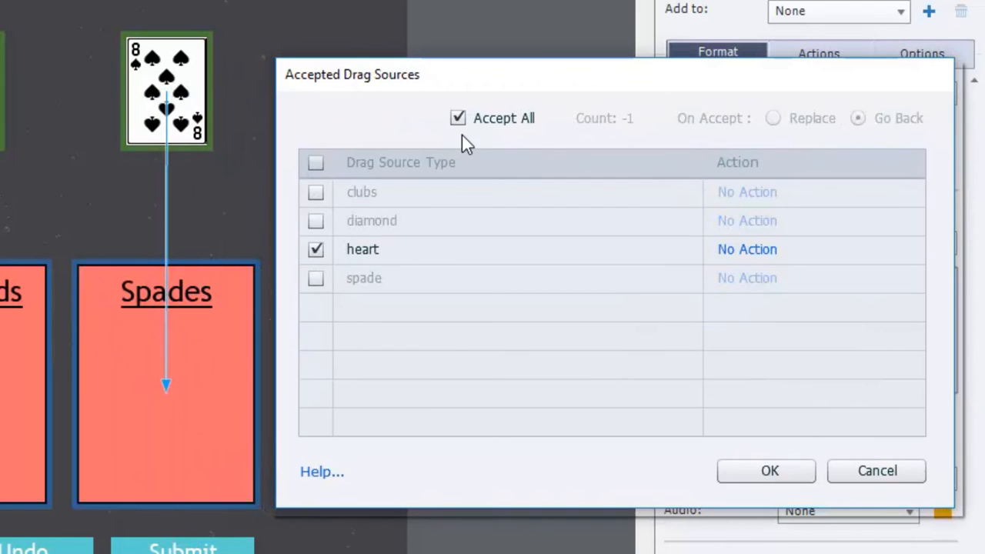
click(459, 117)
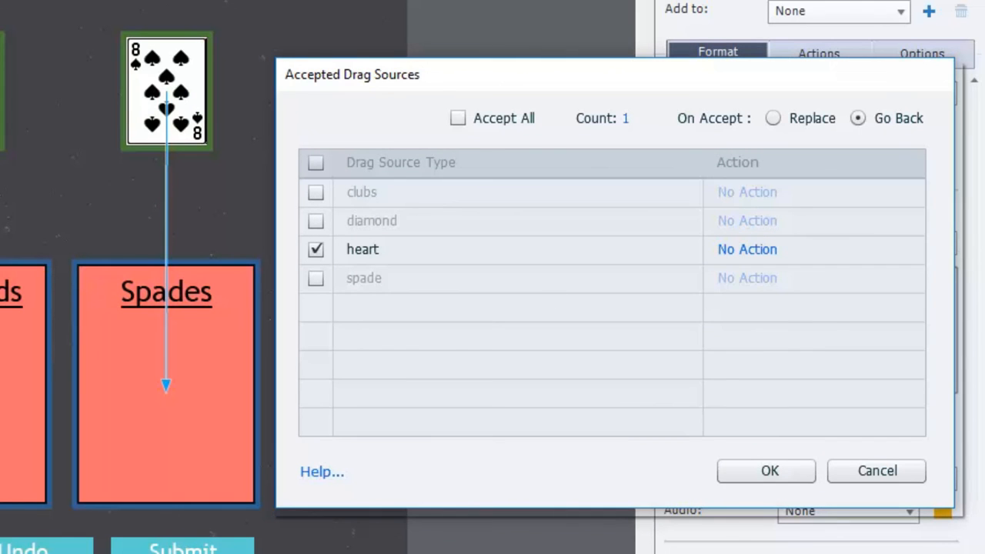
mouse_move(747, 249)
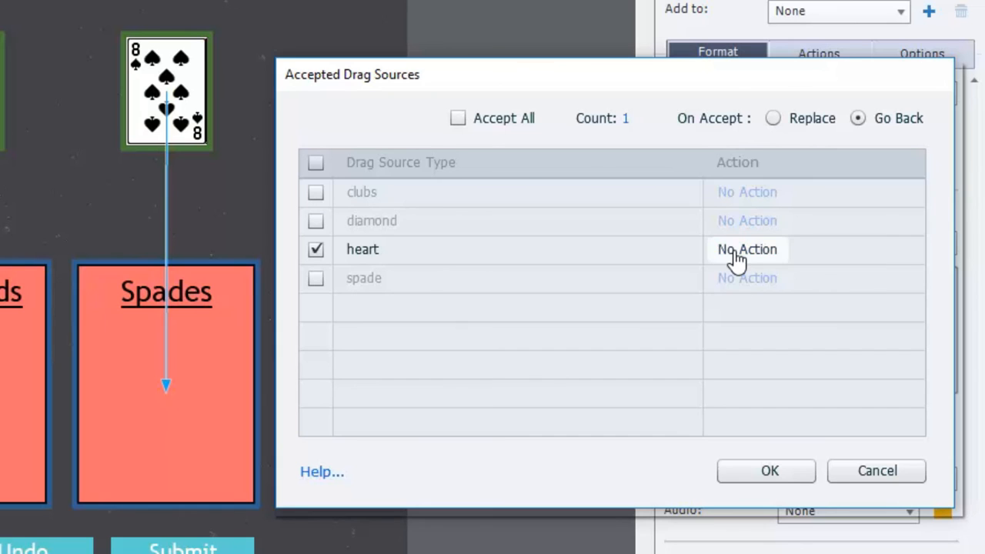
- Set the heart drop action to Show the diamond card without continuing playback, and apply
click(747, 249)
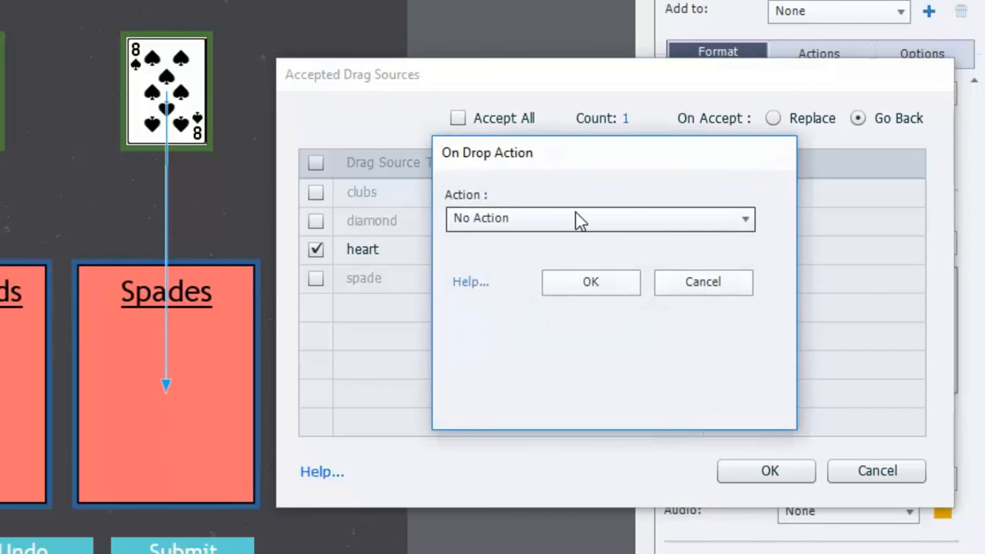
click(600, 219)
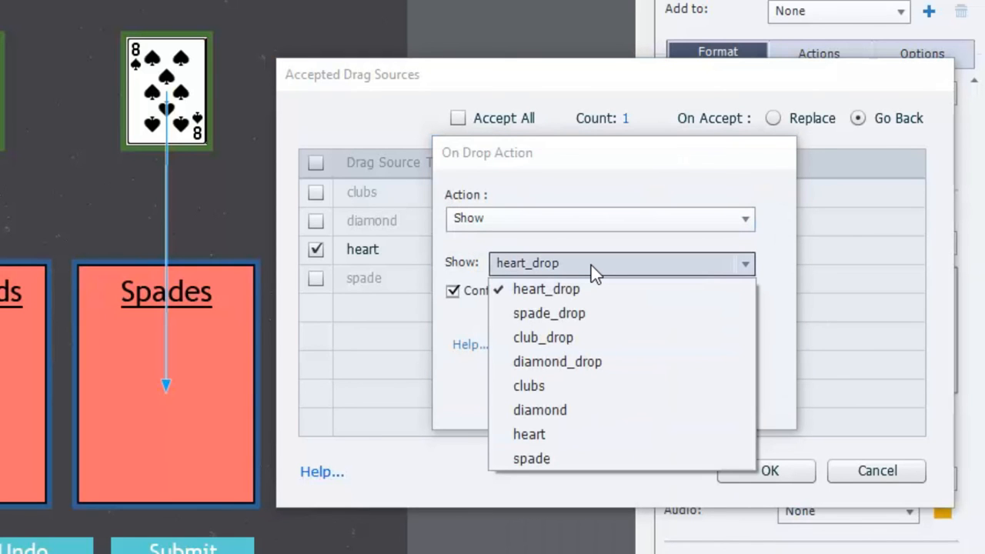
click(539, 410)
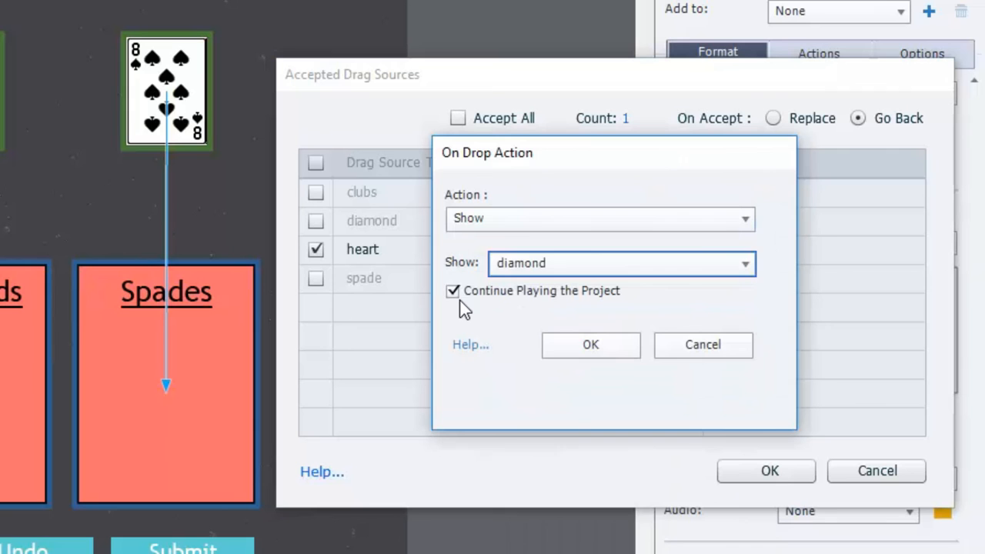
click(591, 344)
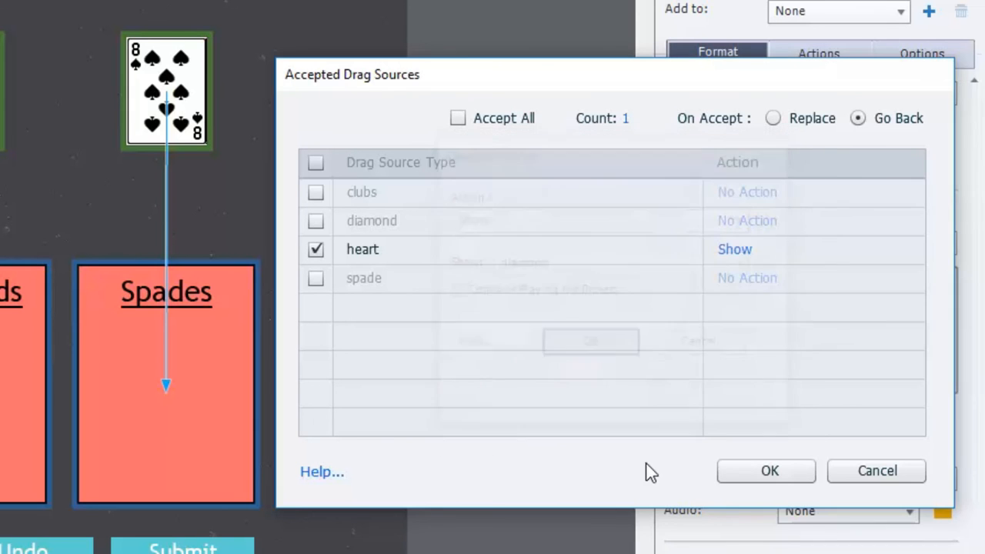
click(766, 471)
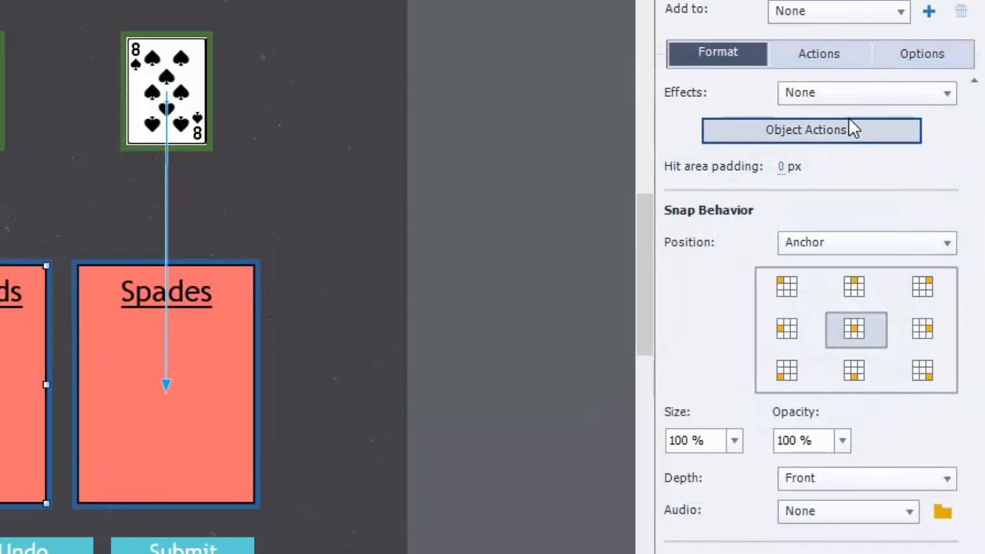
- Restrict the Diamonds box to the diamond card, whose drop Shows spade without continuing playback
click(809, 130)
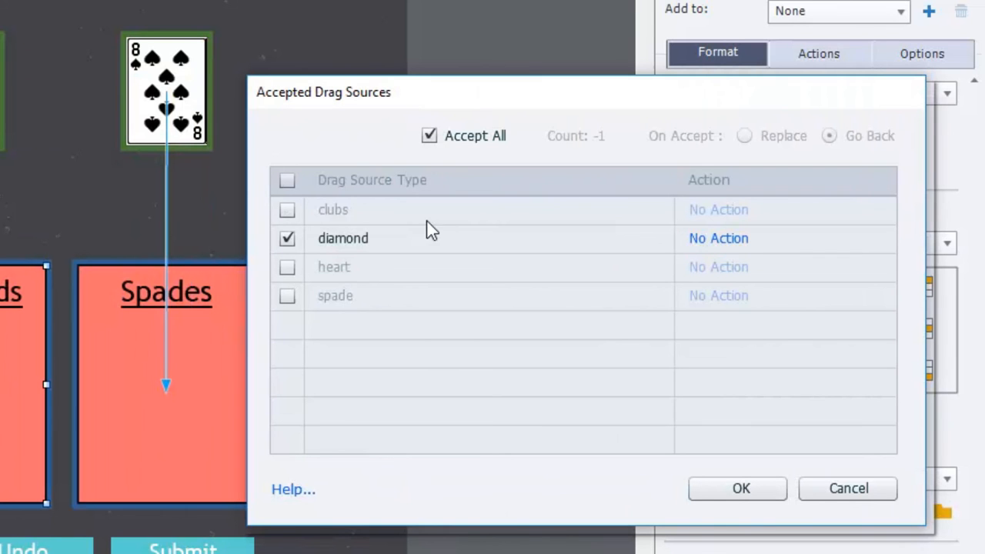
click(428, 136)
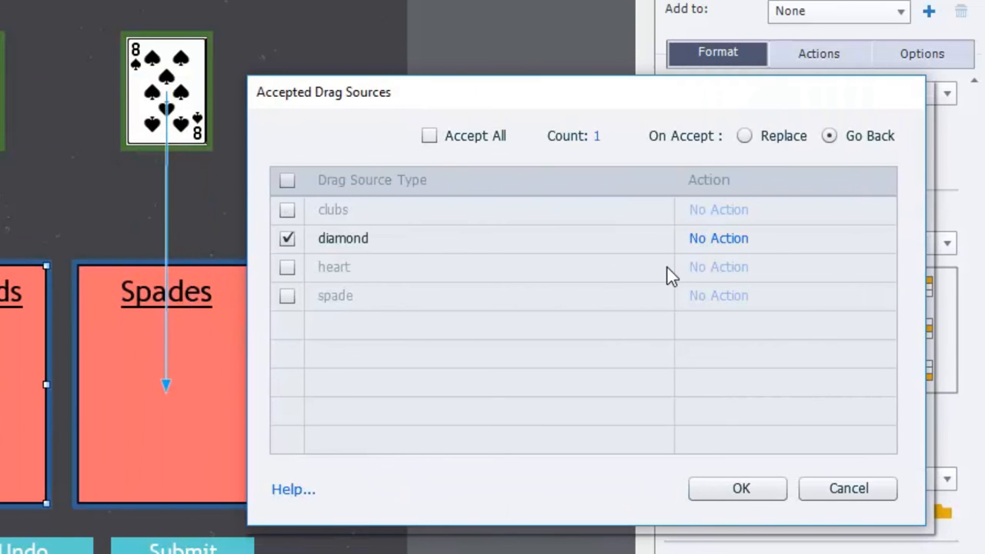
click(717, 237)
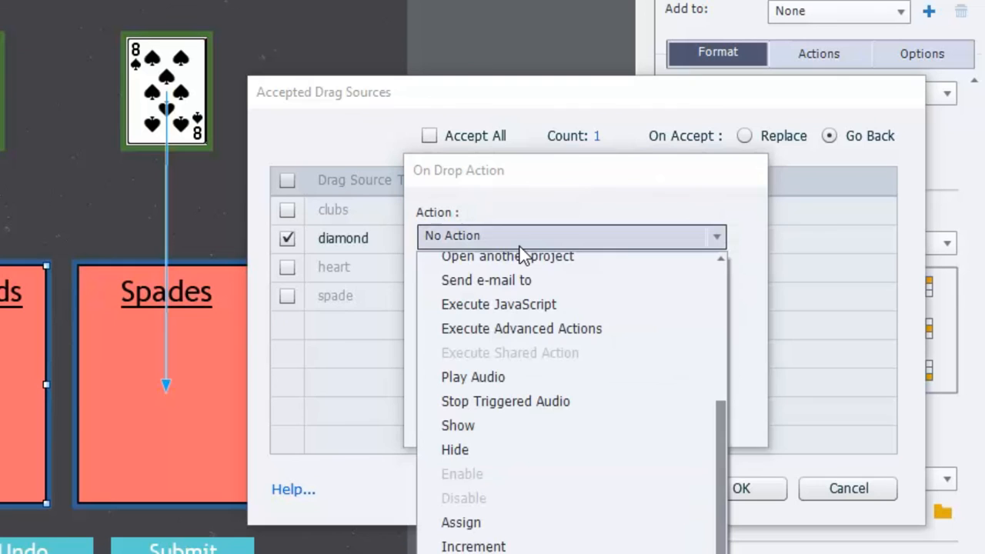
click(457, 424)
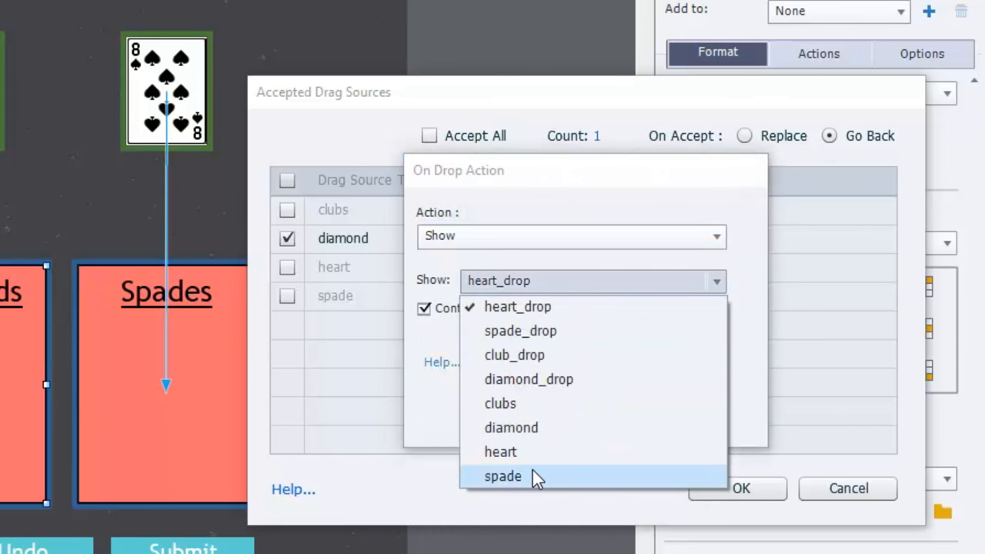
click(502, 475)
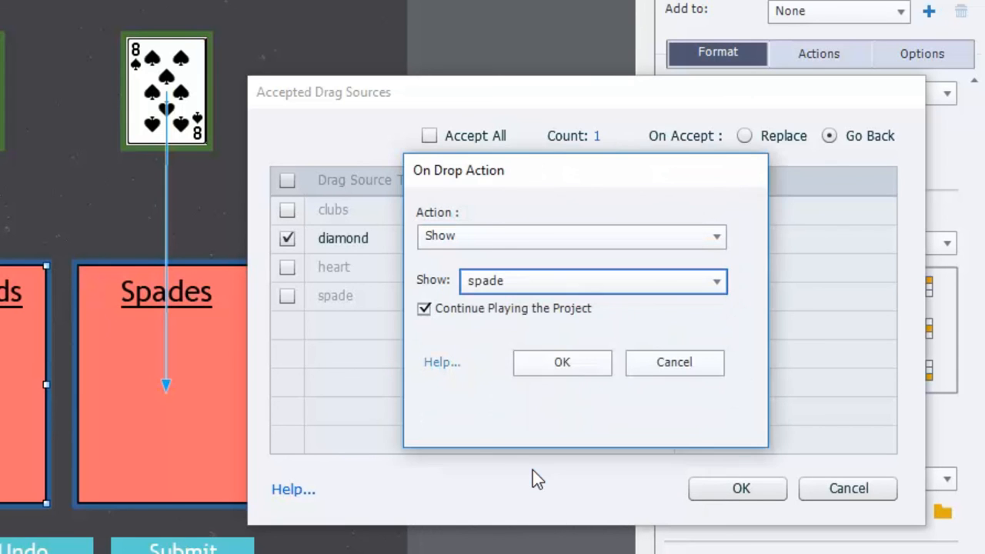
click(425, 307)
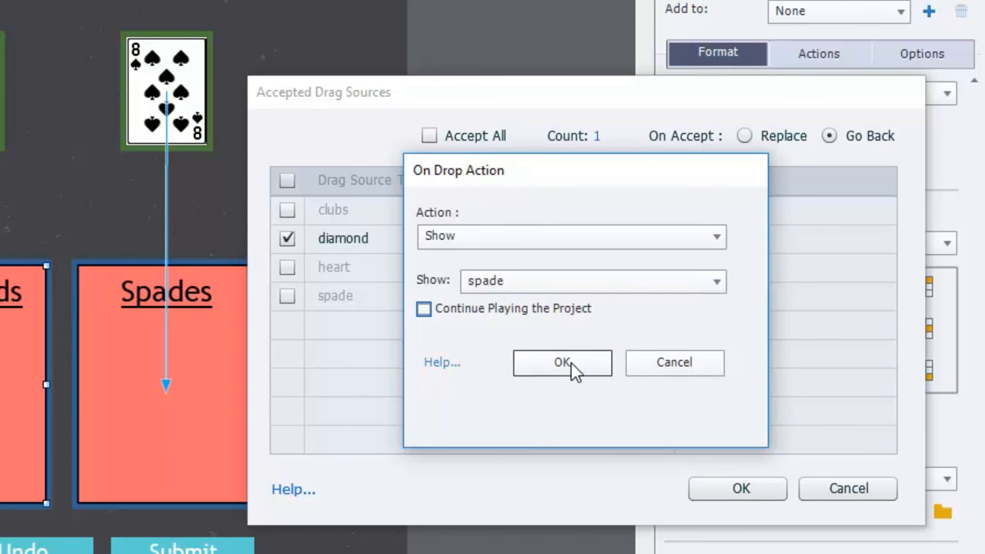
click(562, 363)
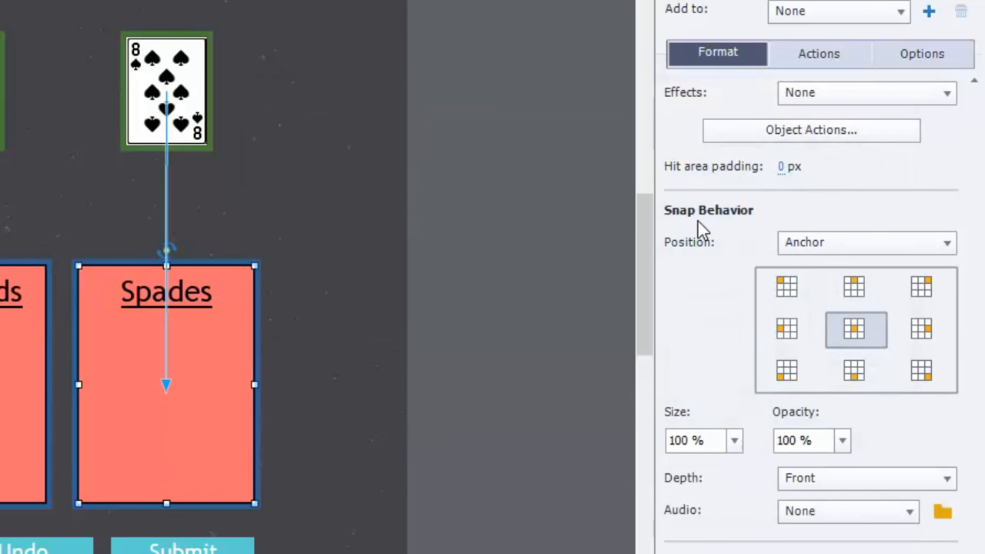
- Restrict the Spades box accepted sources to the spade card only and apply
click(809, 129)
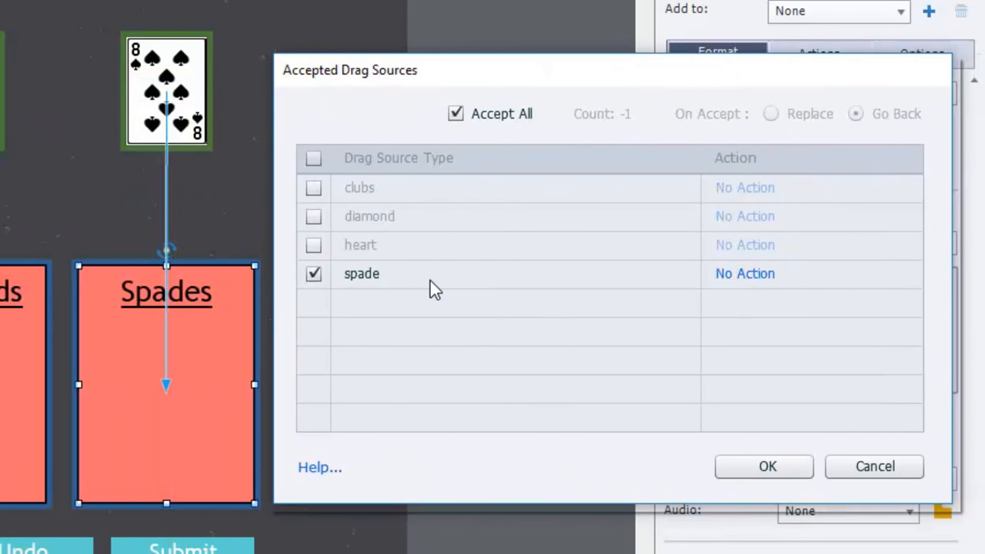
click(456, 113)
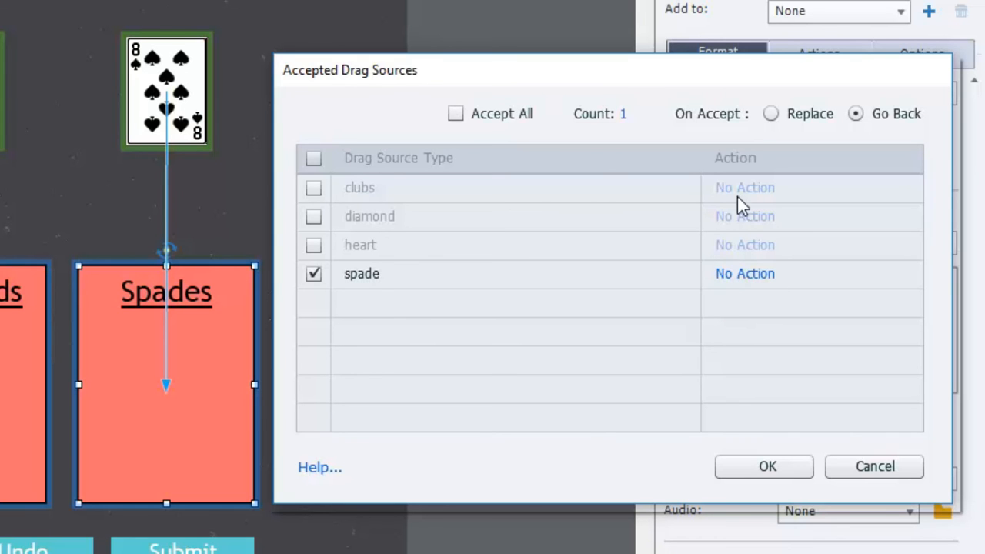
mouse_move(764, 520)
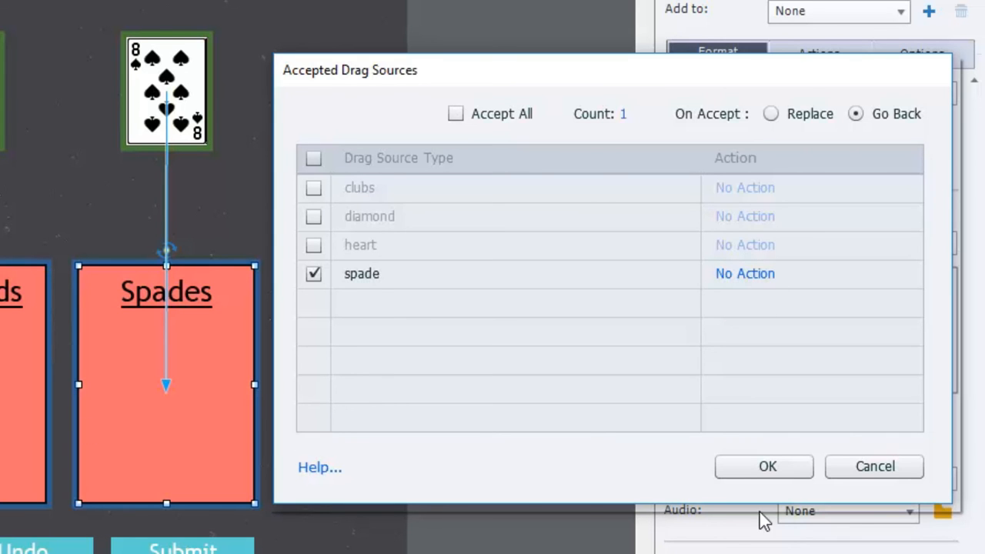
click(763, 467)
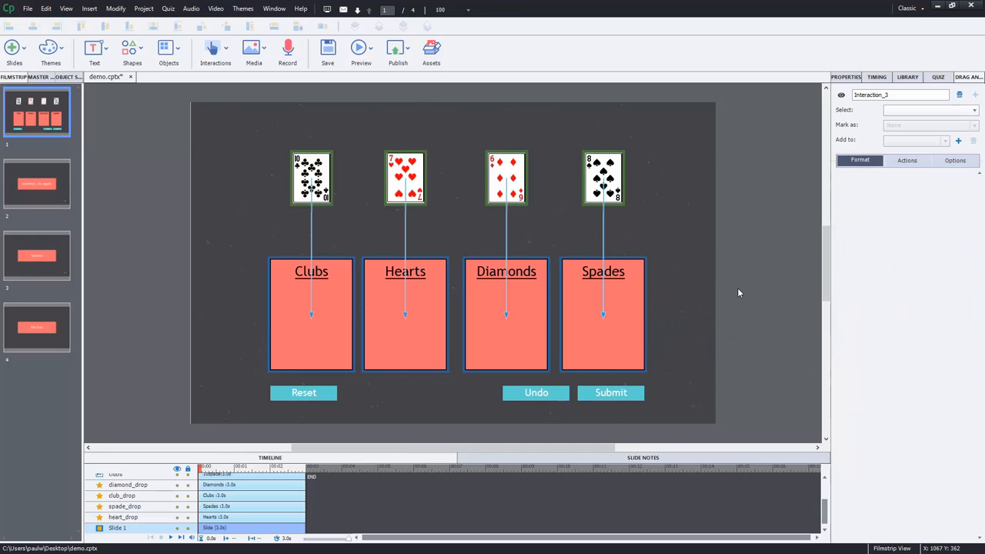
mouse_move(963, 161)
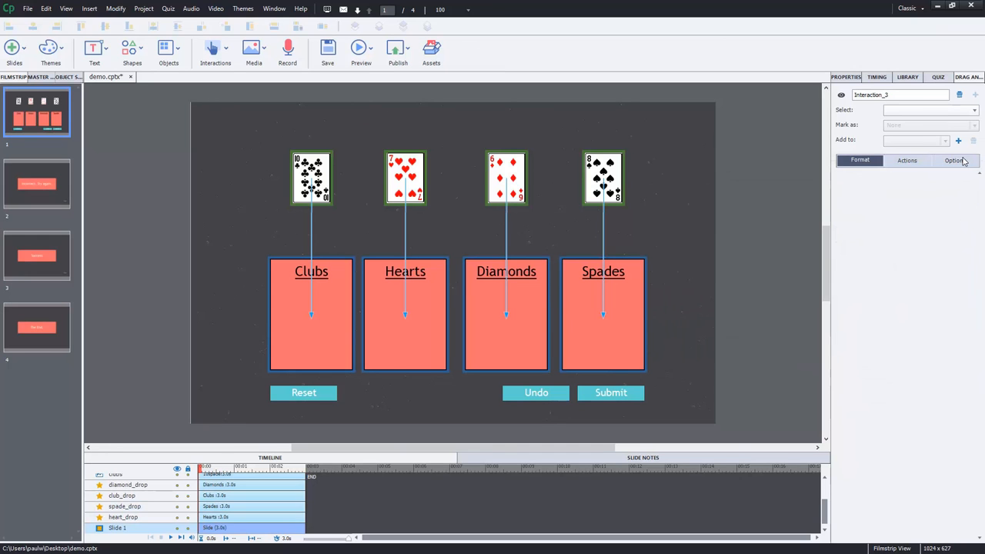
- Review the Set Correct Answers pairings and the Type dropdown, then cancel without changes
click(954, 160)
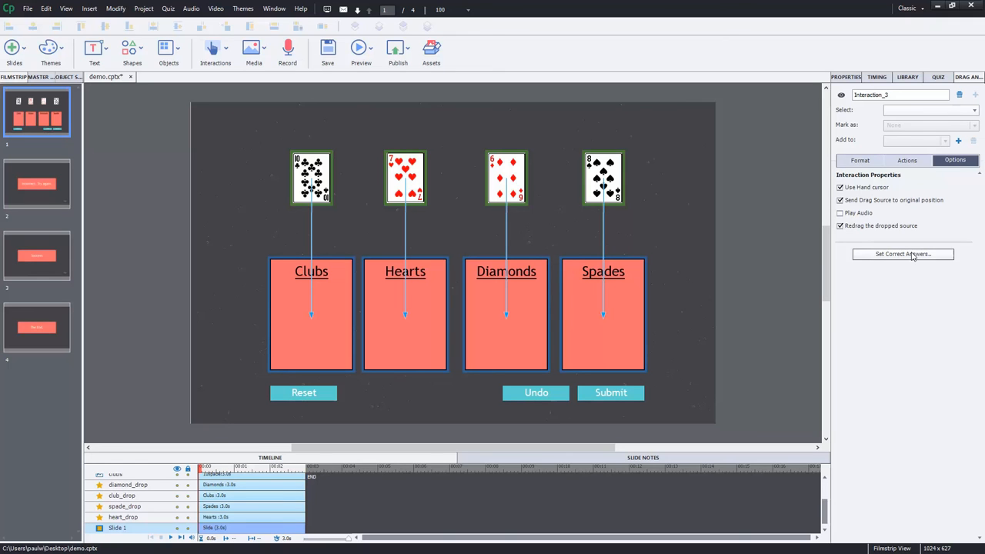
mouse_move(342, 360)
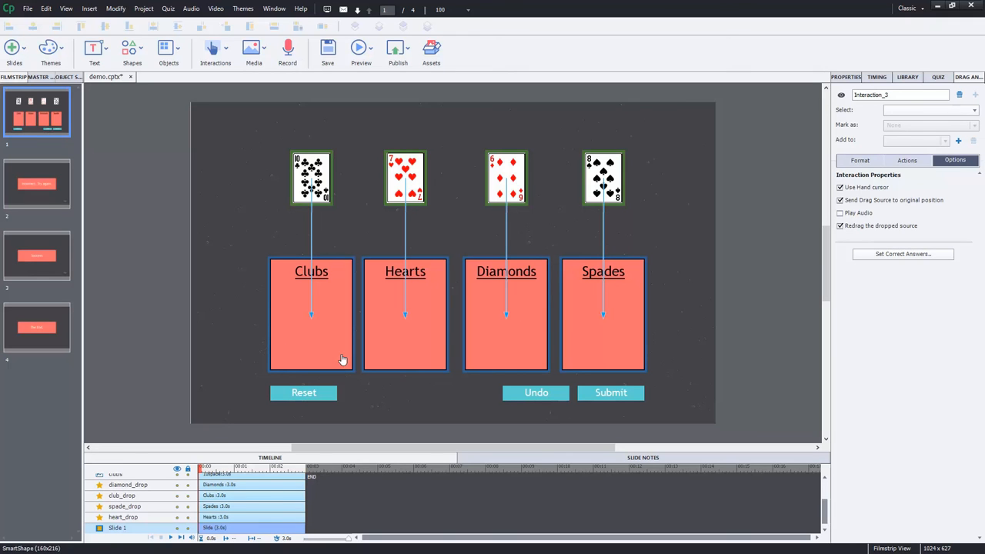
click(902, 254)
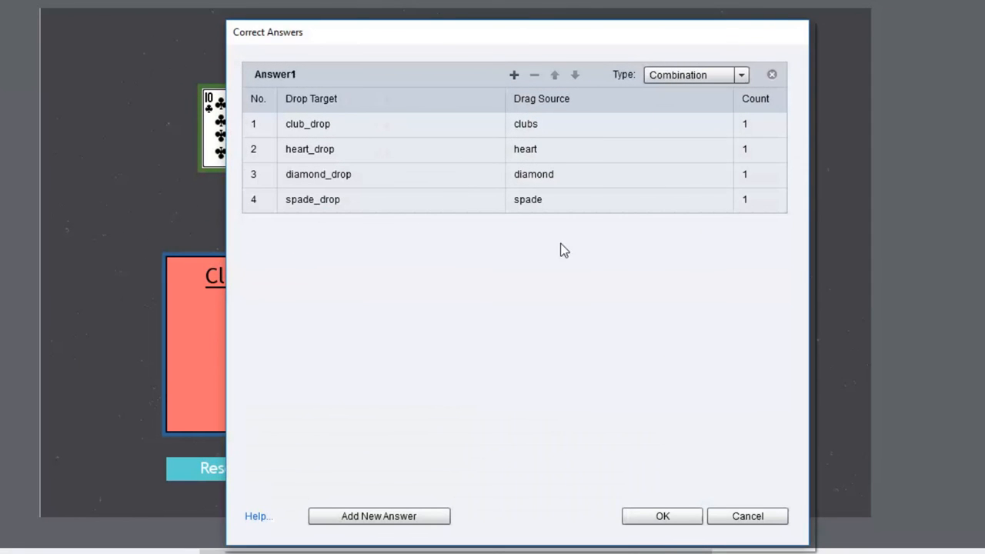
mouse_move(660, 535)
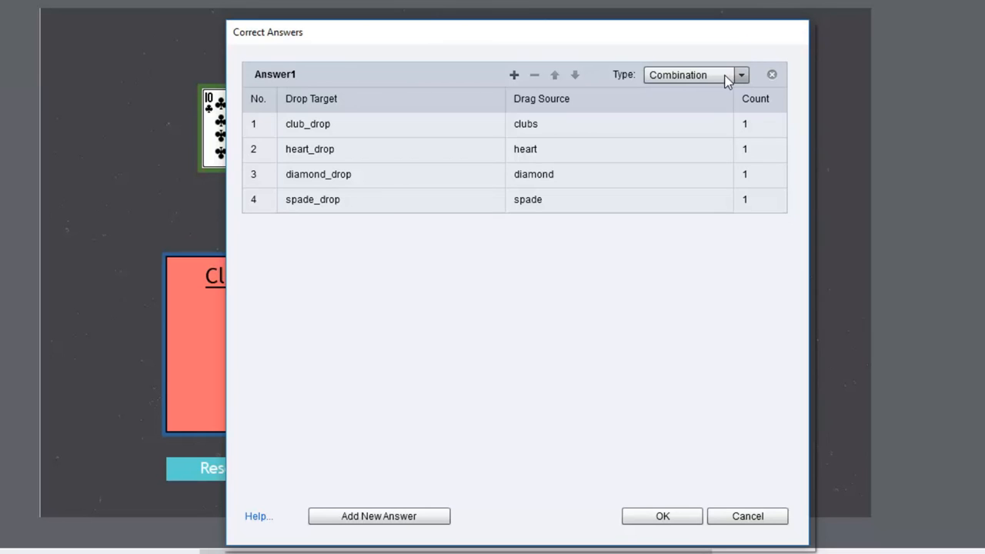
click(740, 74)
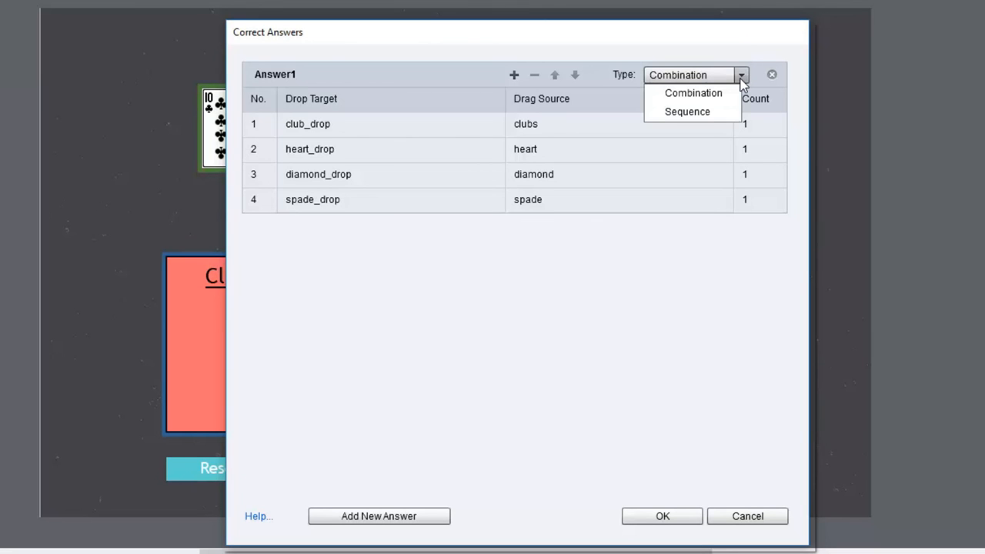
mouse_move(228, 231)
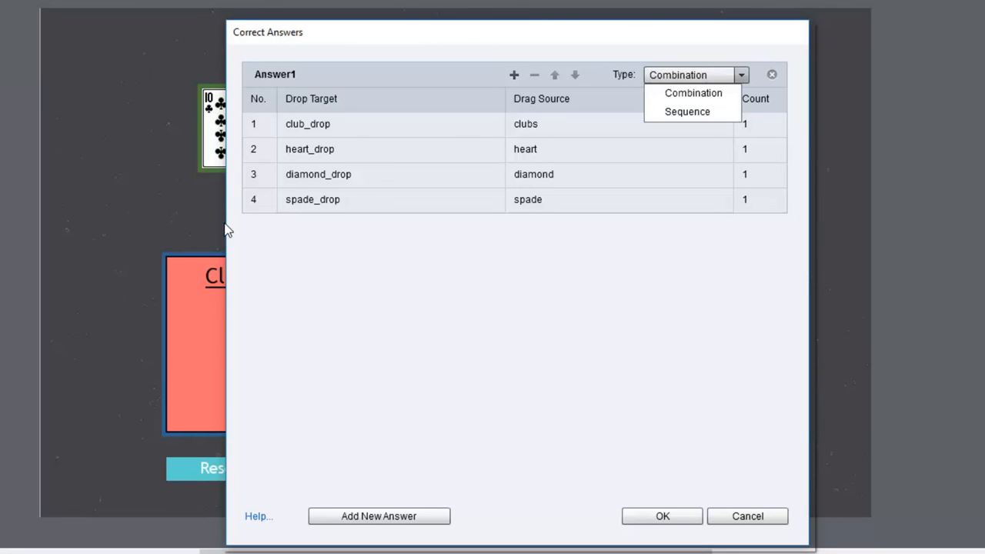
mouse_move(772, 515)
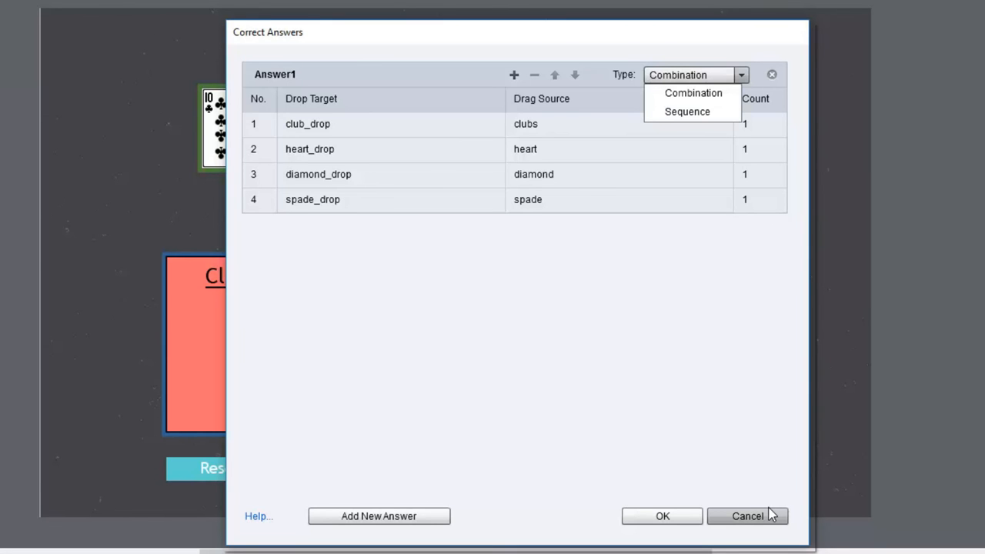
click(746, 516)
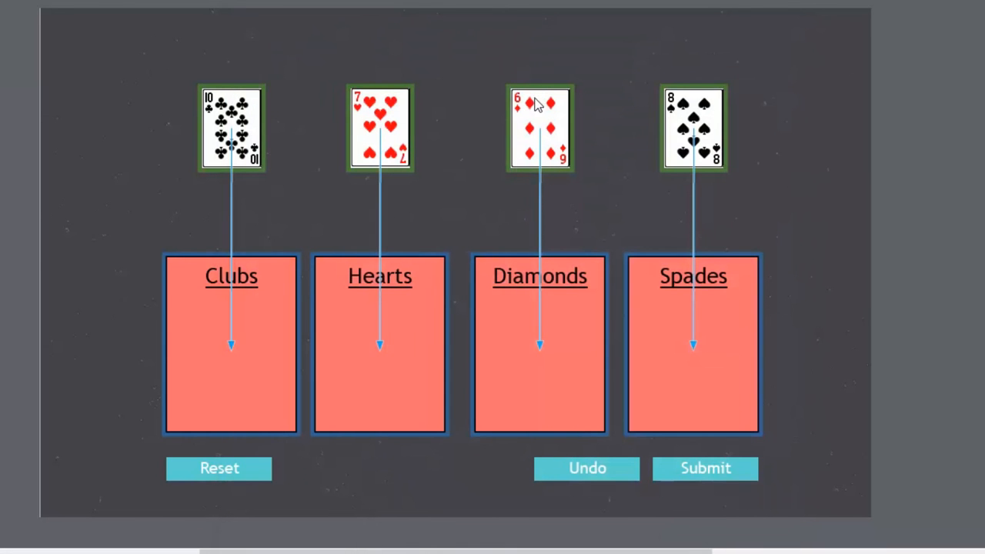
mouse_move(234, 222)
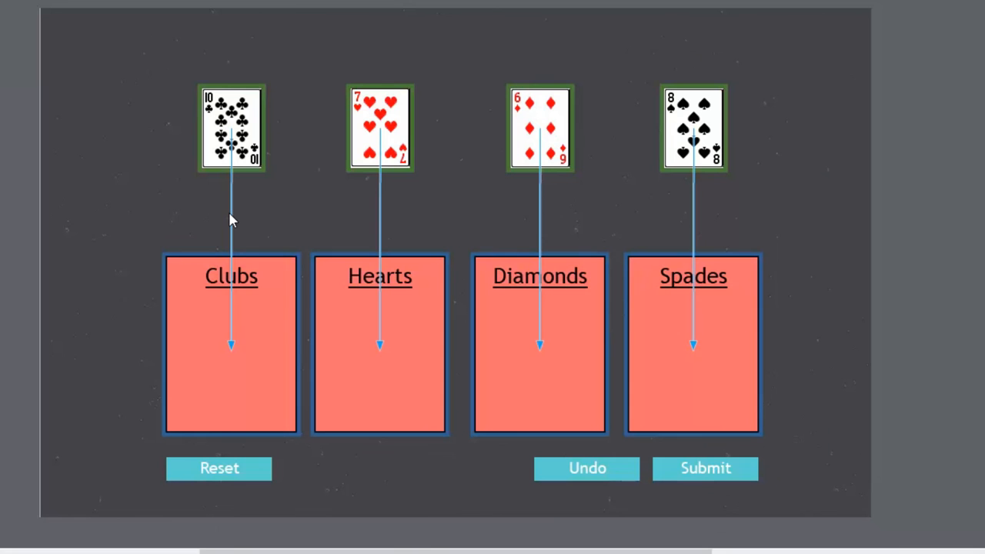
mouse_move(377, 130)
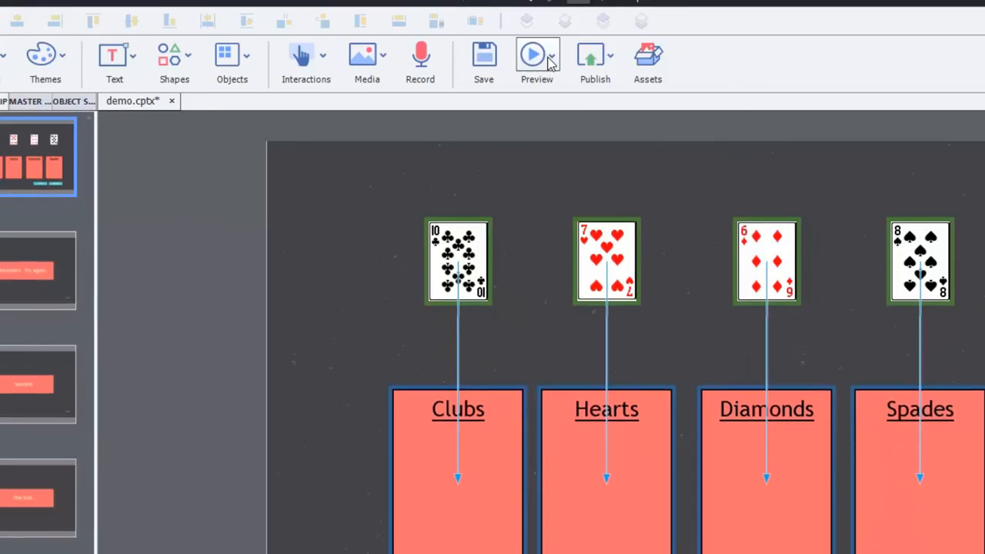
- Preview the entire project from the toolbar Preview list
click(536, 54)
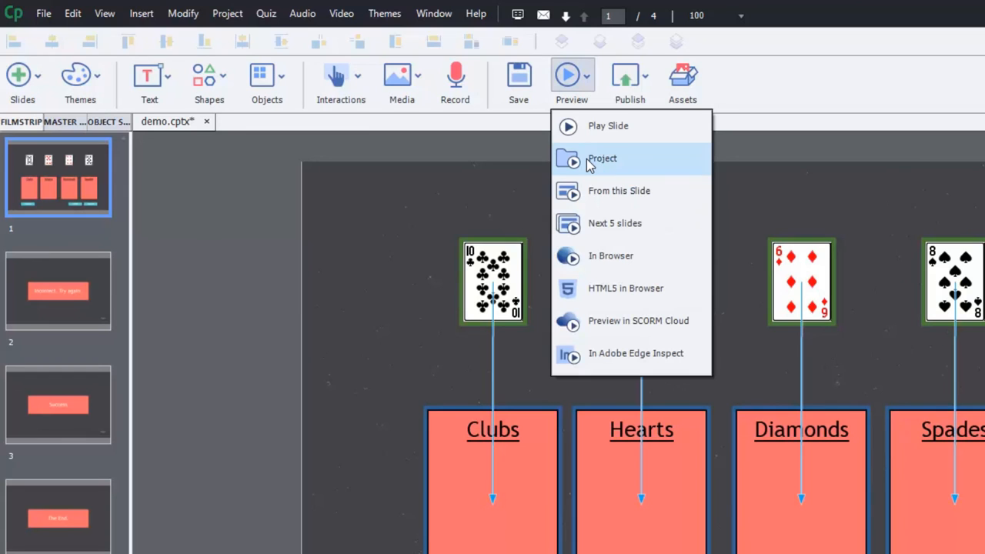
click(602, 157)
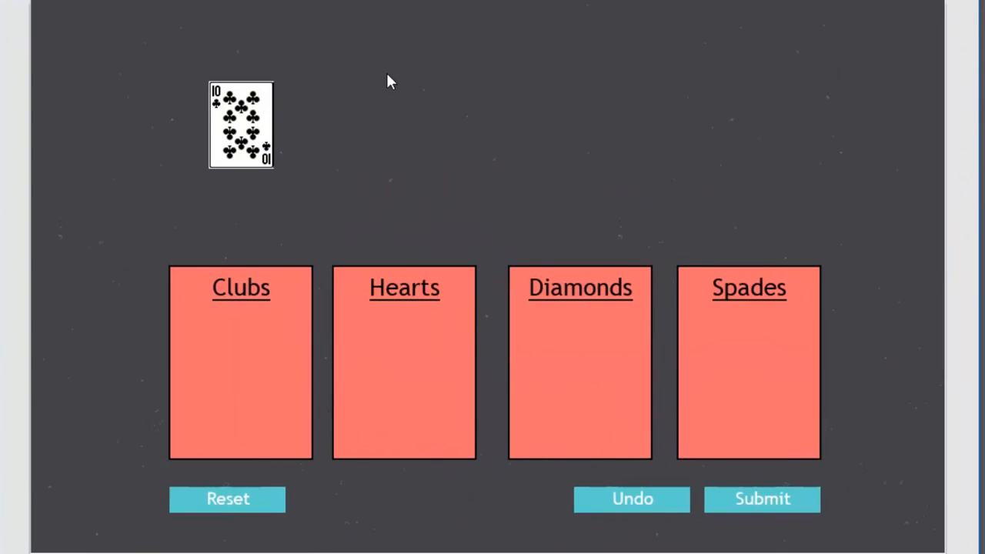
mouse_move(394, 111)
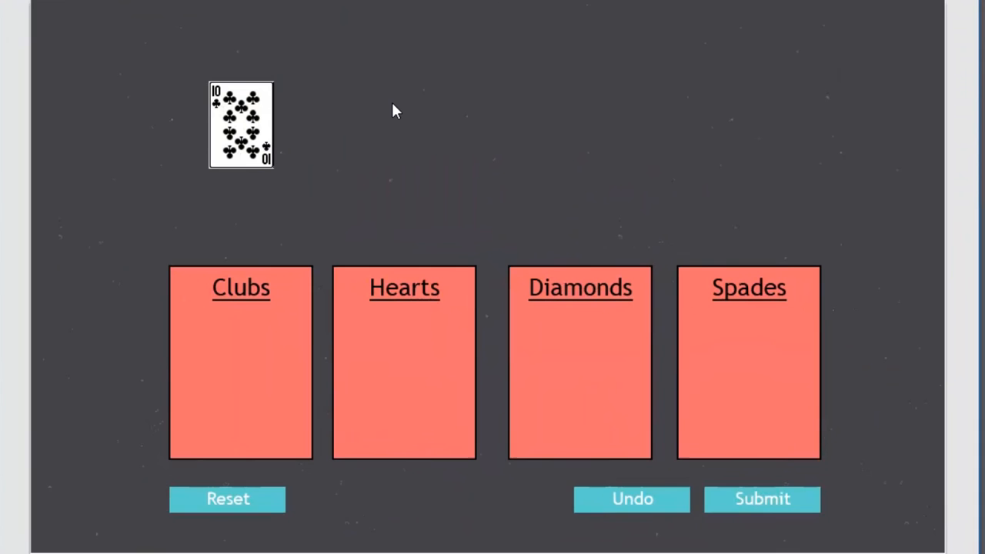
mouse_move(394, 117)
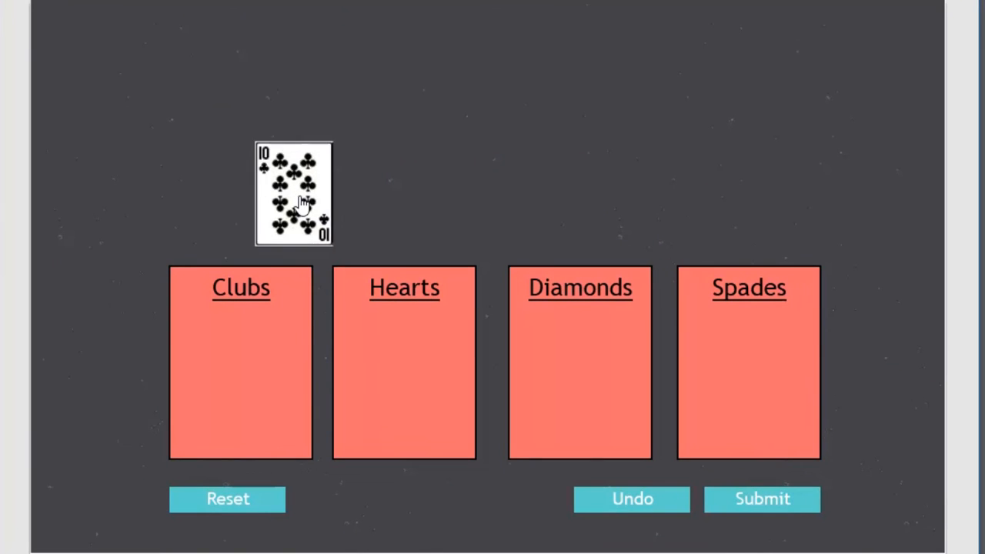
- Test the ten of clubs on a wrong box, then drop it into the Clubs box
drag(294, 193, 240, 125)
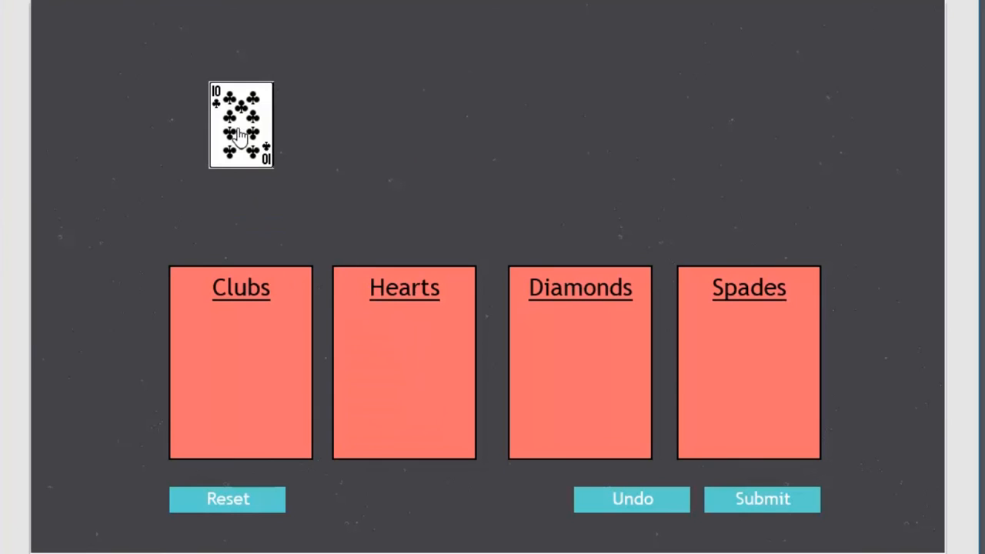
drag(240, 125, 668, 249)
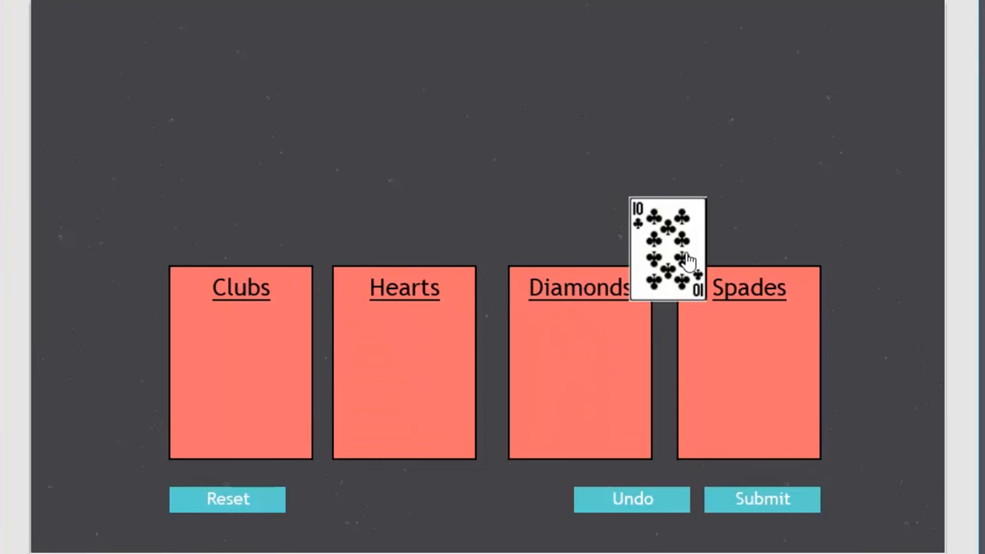
drag(668, 249, 240, 124)
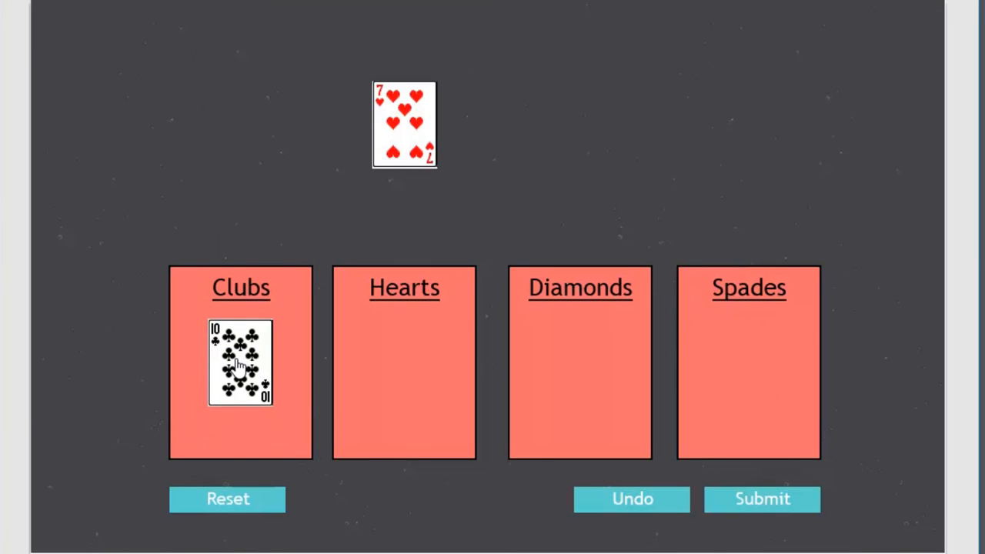
mouse_move(407, 111)
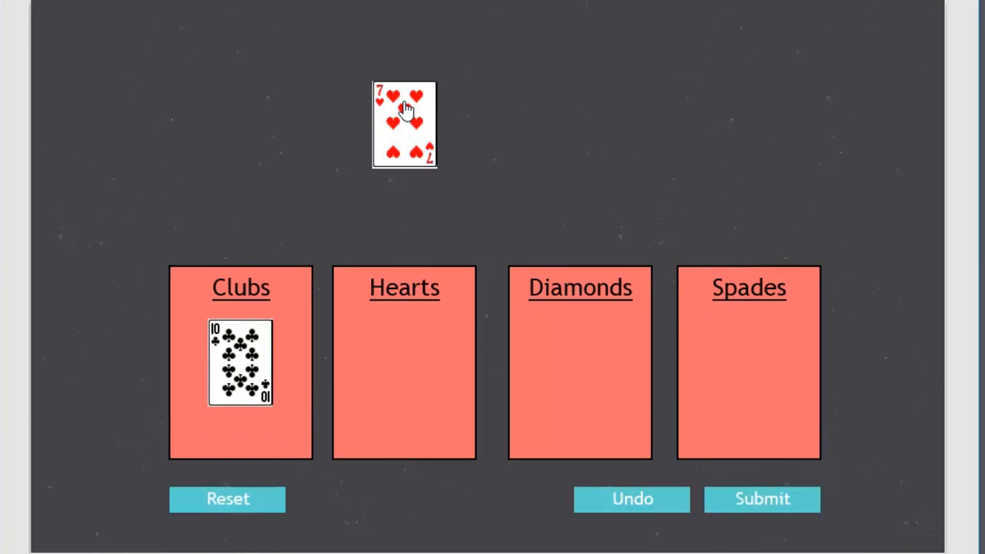
mouse_move(399, 160)
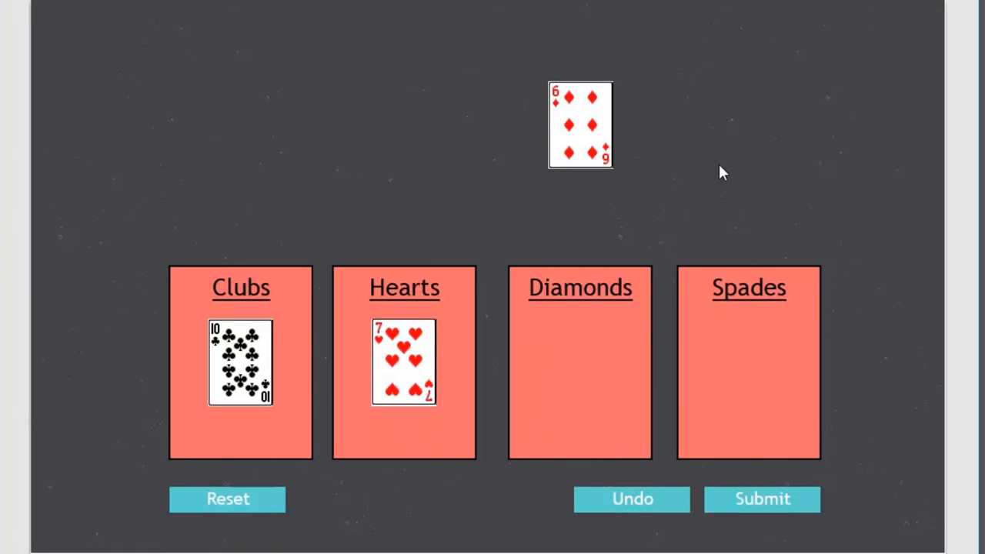
mouse_move(668, 465)
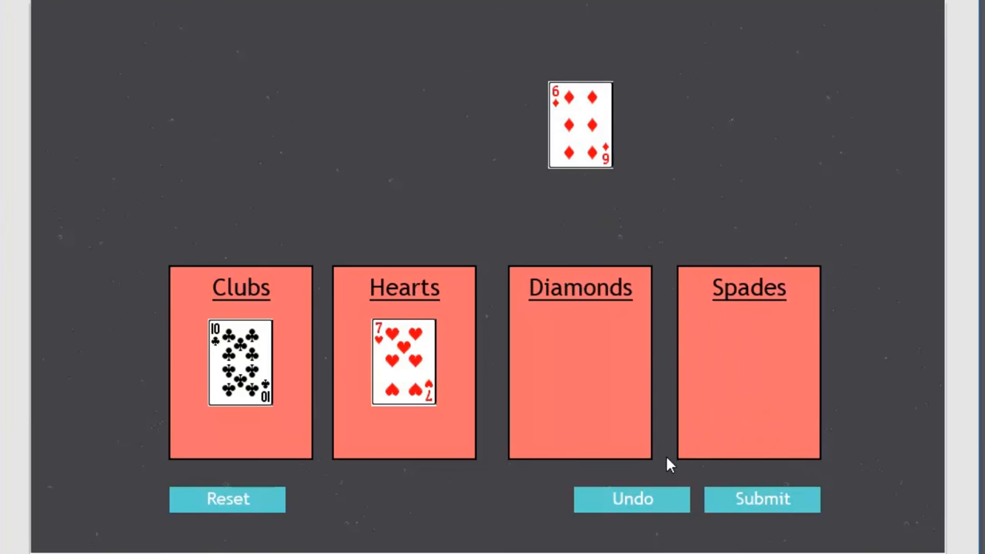
- Place the six of diamonds and eight of spades in their boxes and submit to reach Success
drag(578, 125, 416, 353)
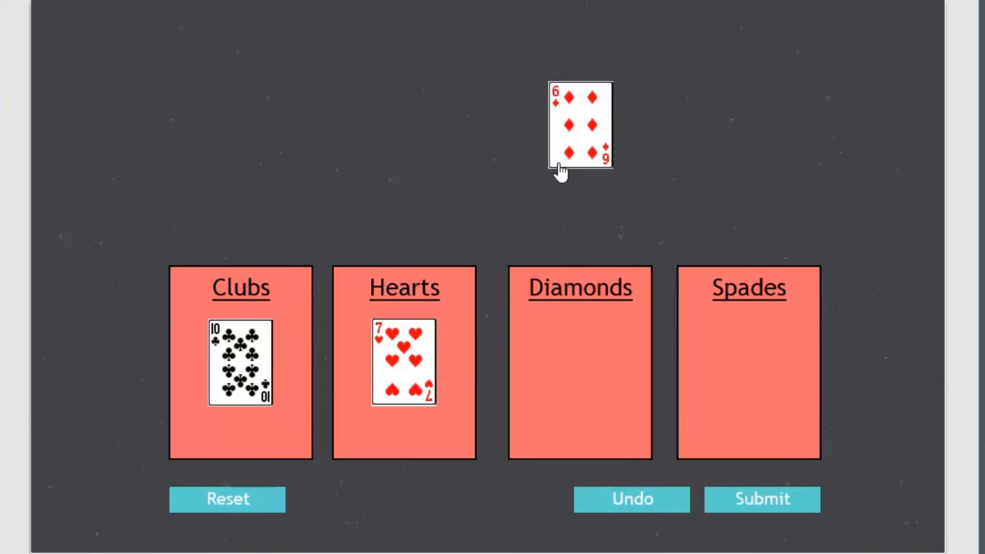
click(579, 127)
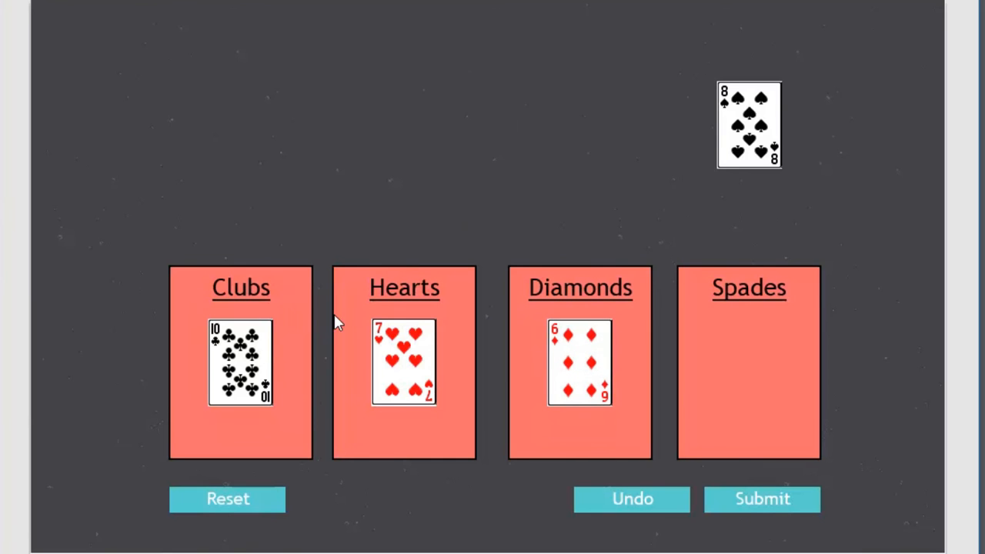
mouse_move(706, 114)
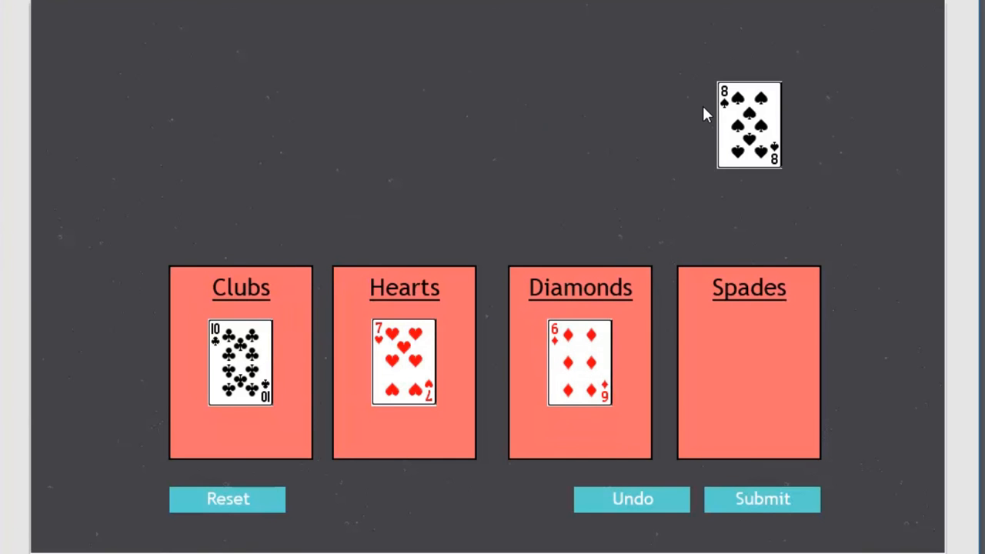
mouse_move(577, 248)
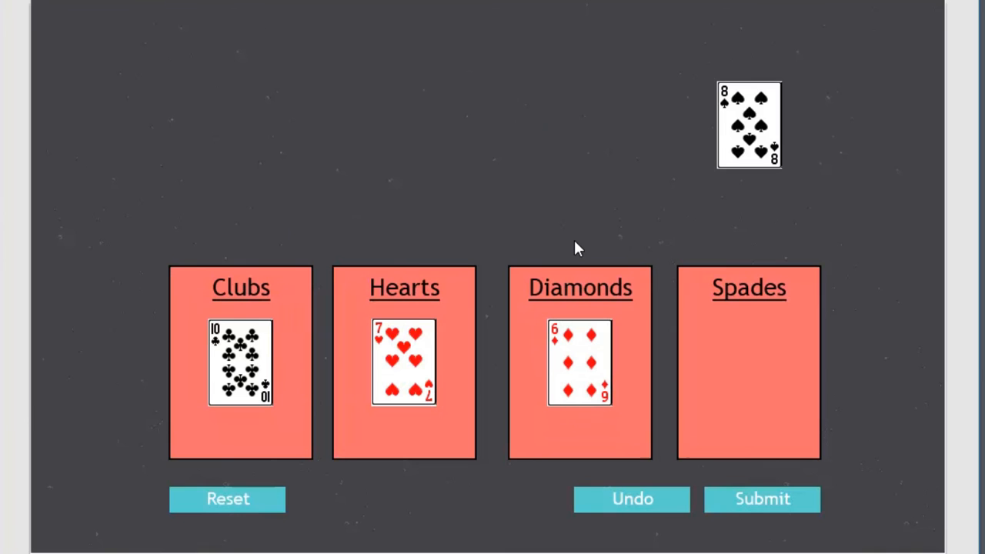
mouse_move(746, 120)
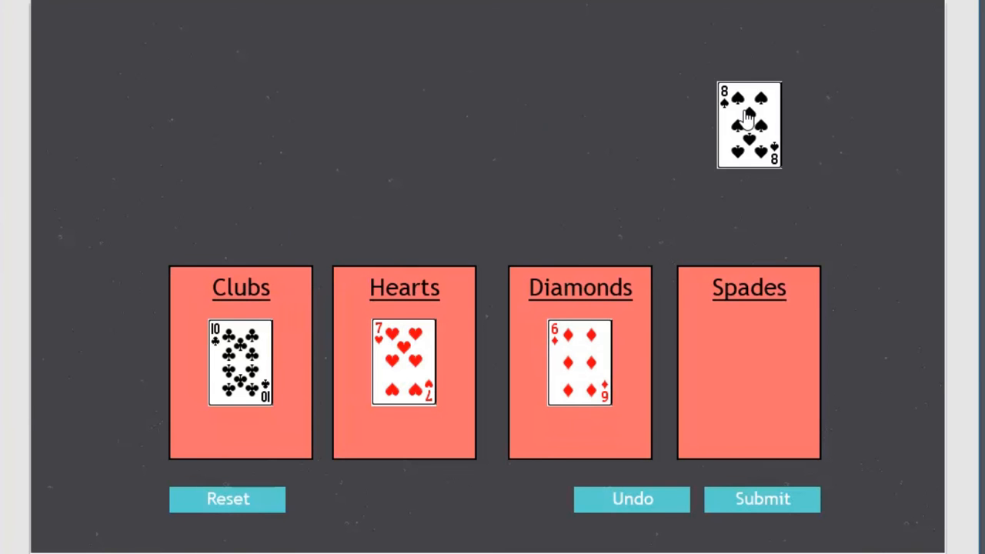
drag(748, 124, 748, 363)
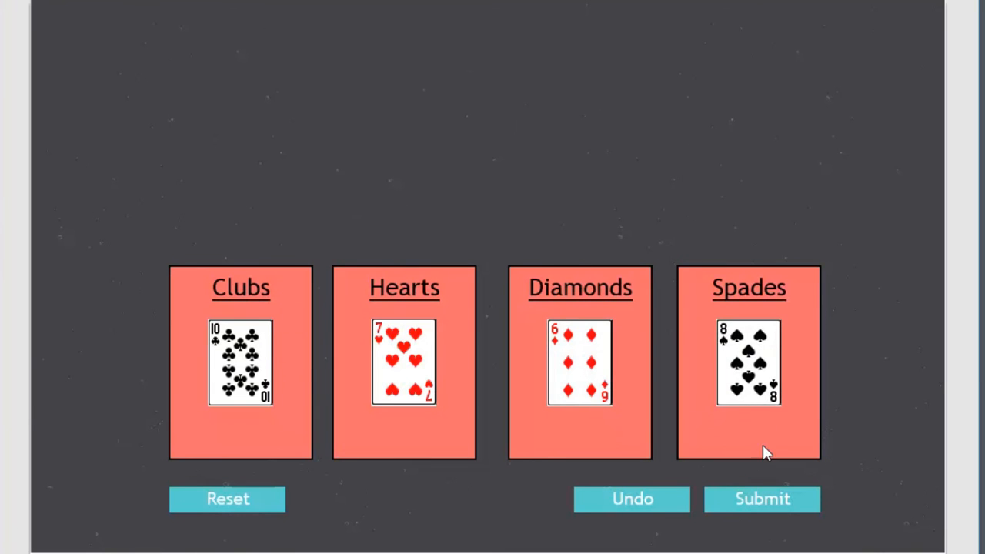
click(762, 498)
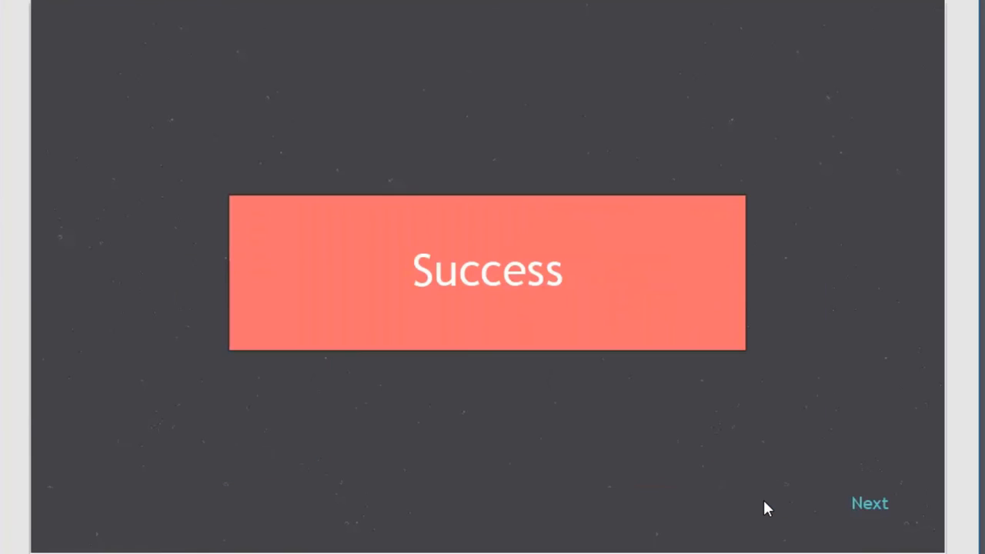
mouse_move(754, 483)
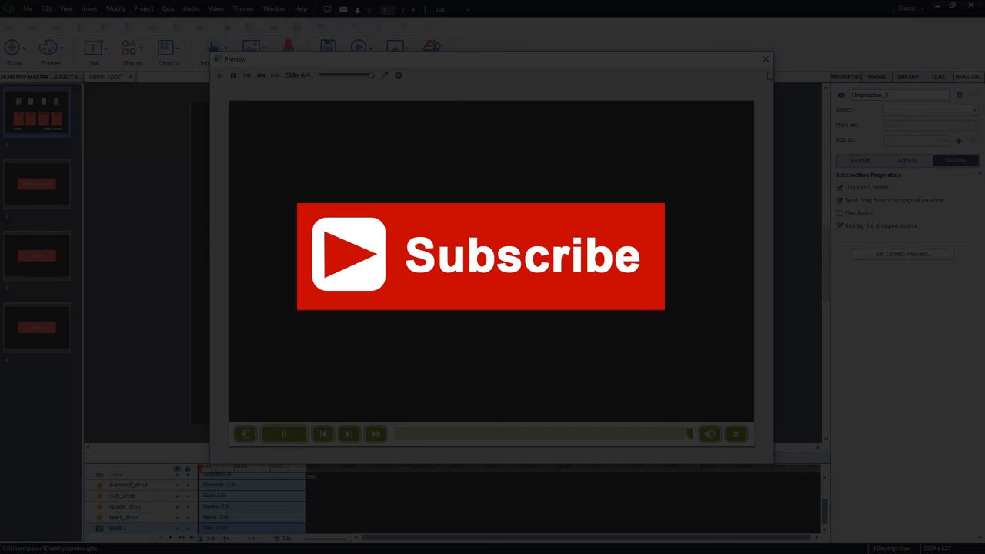
- Close the preview window to return to the slide editor
click(765, 59)
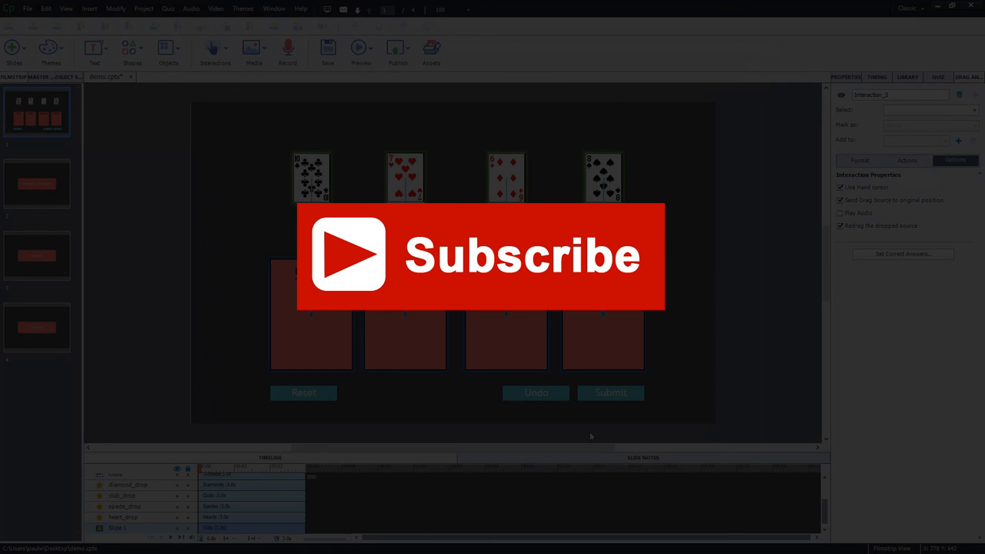